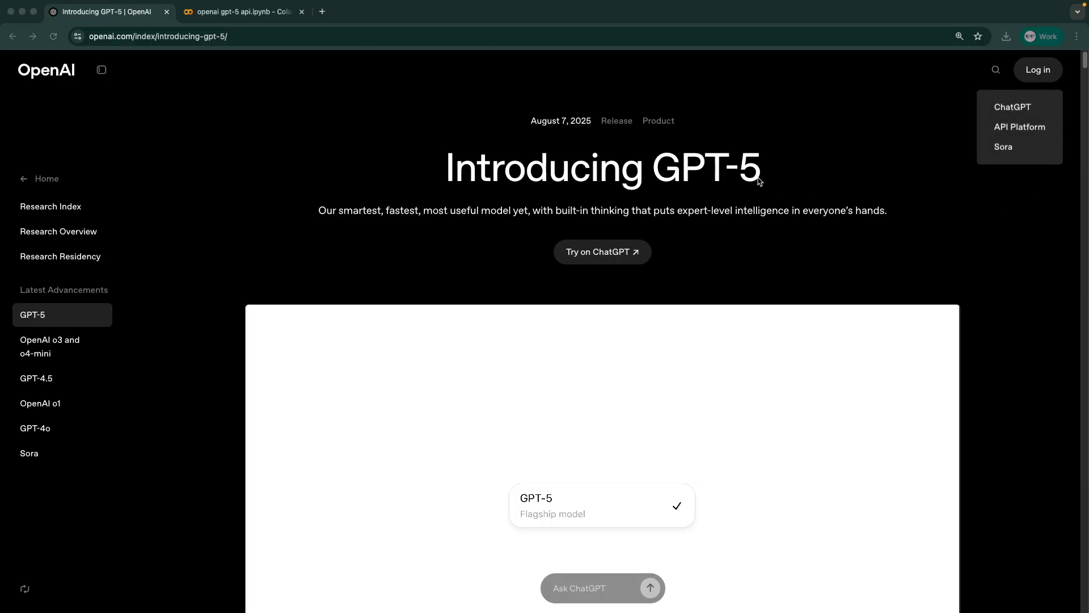
mouse_move(572, 212)
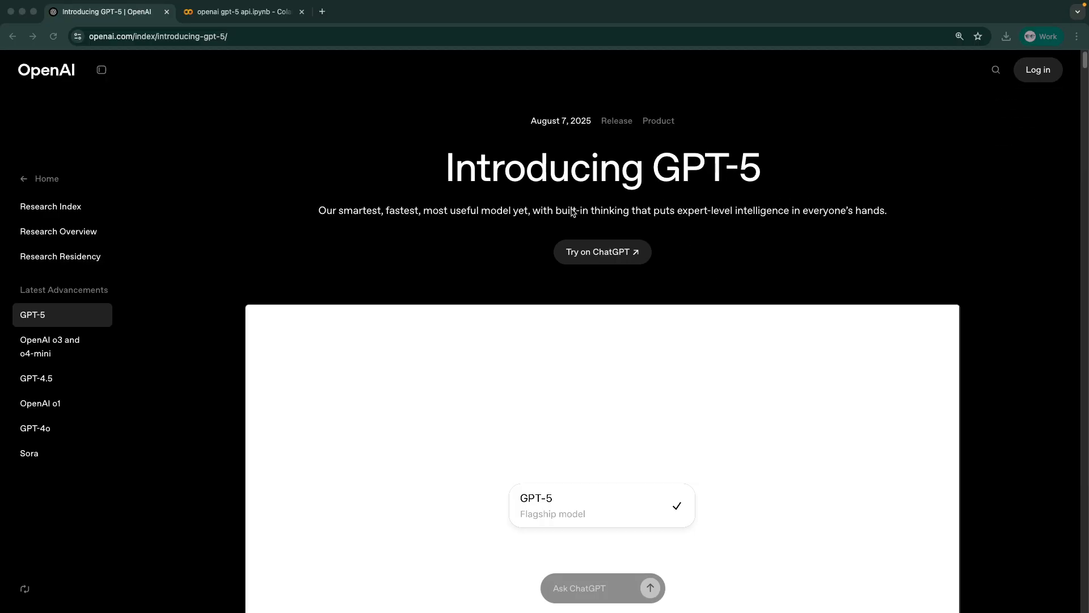
Write !pip install openai==1.99.3 -q in the gpt-5 notebook's first cell
scroll(down, 3)
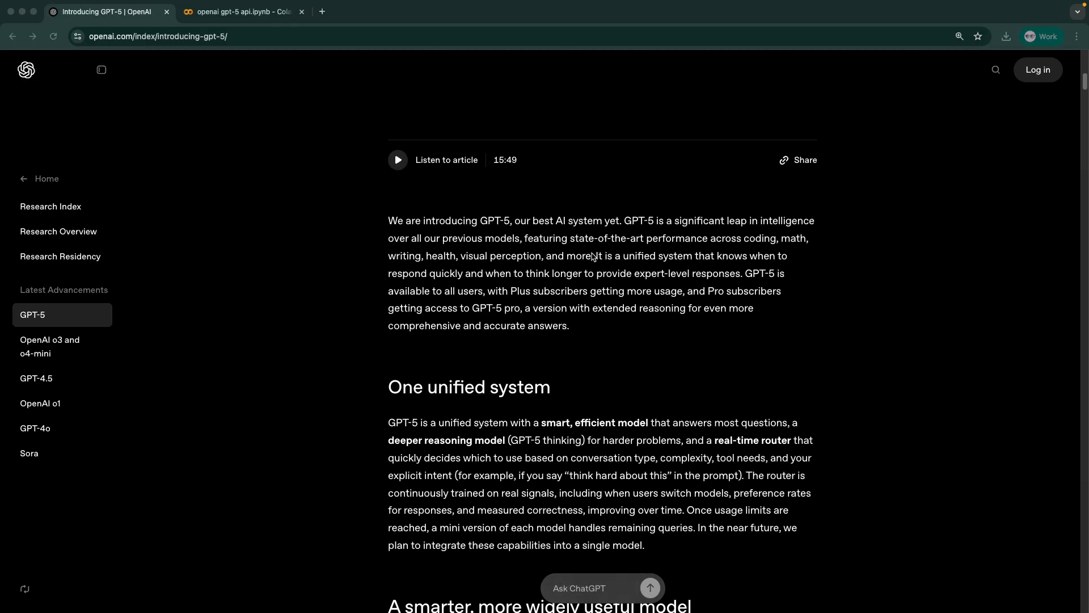
scroll(down, 3)
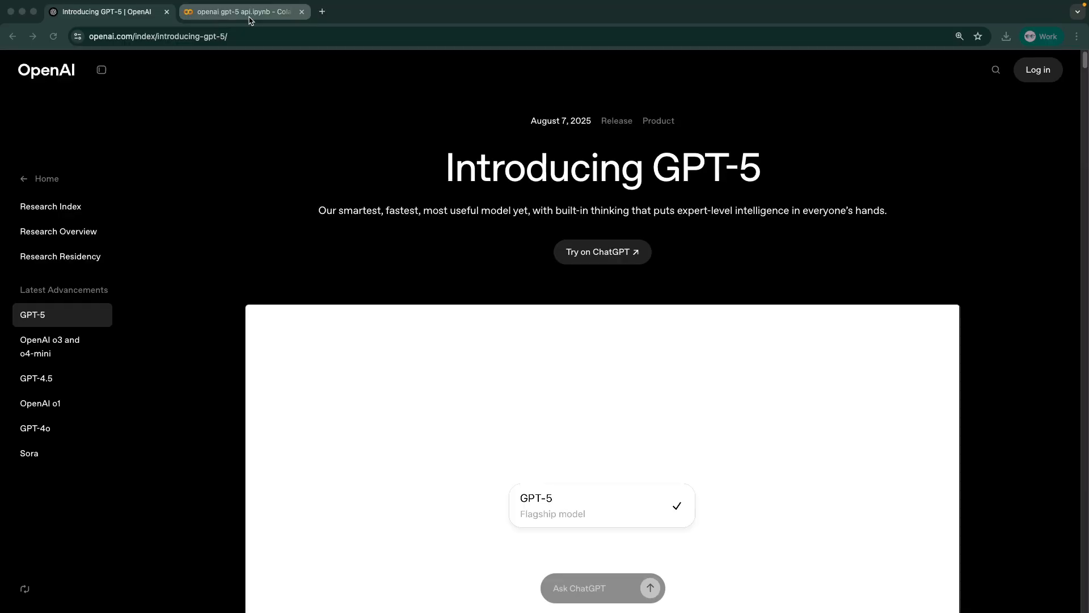
click(241, 11)
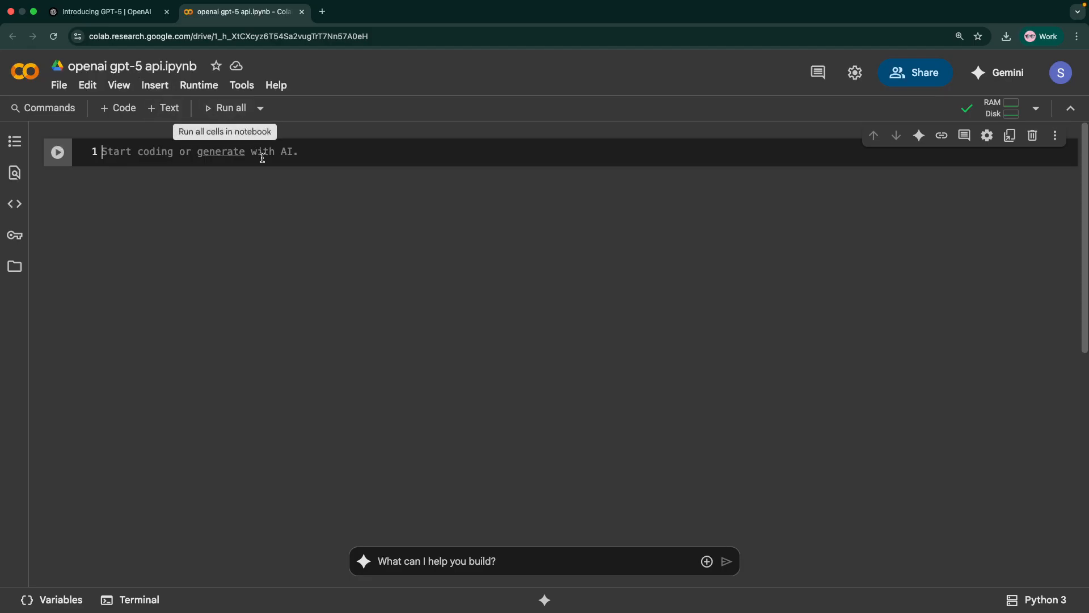
mouse_move(329, 190)
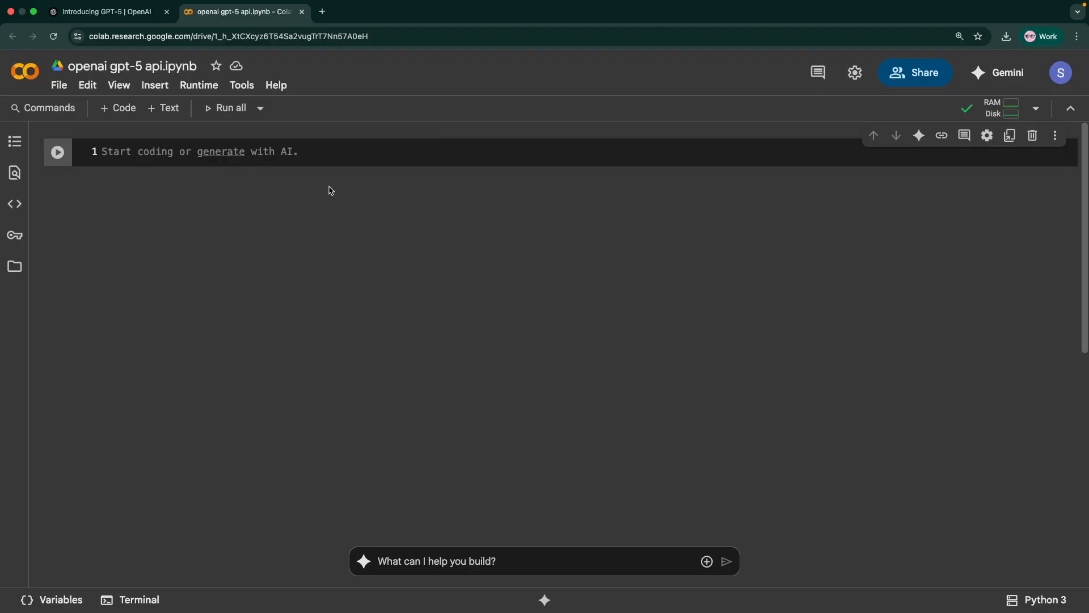
click(102, 151)
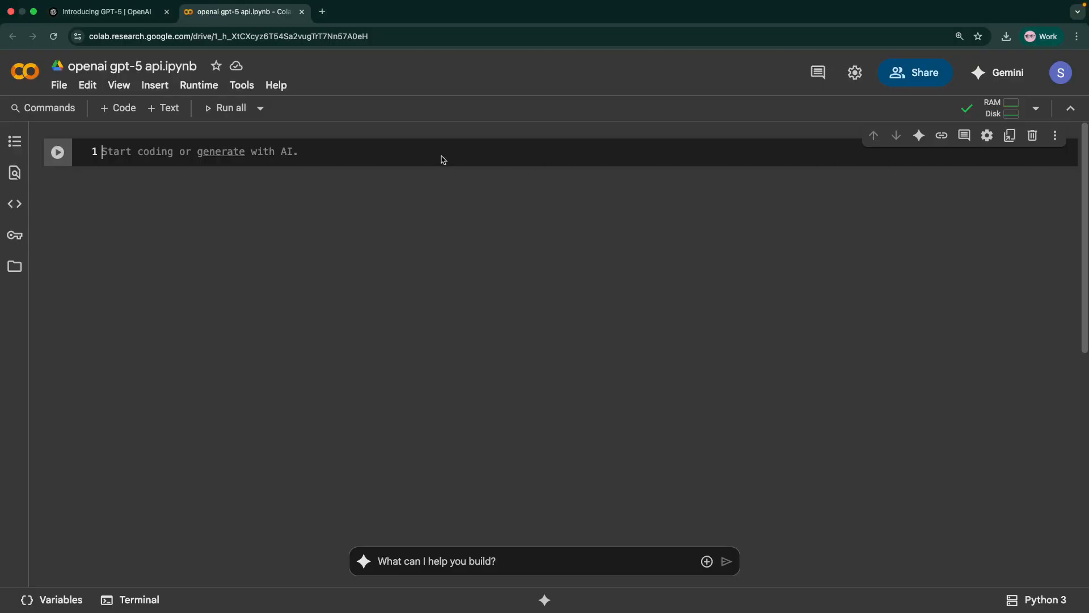
text(!pip install openai==1.99.3 -q)
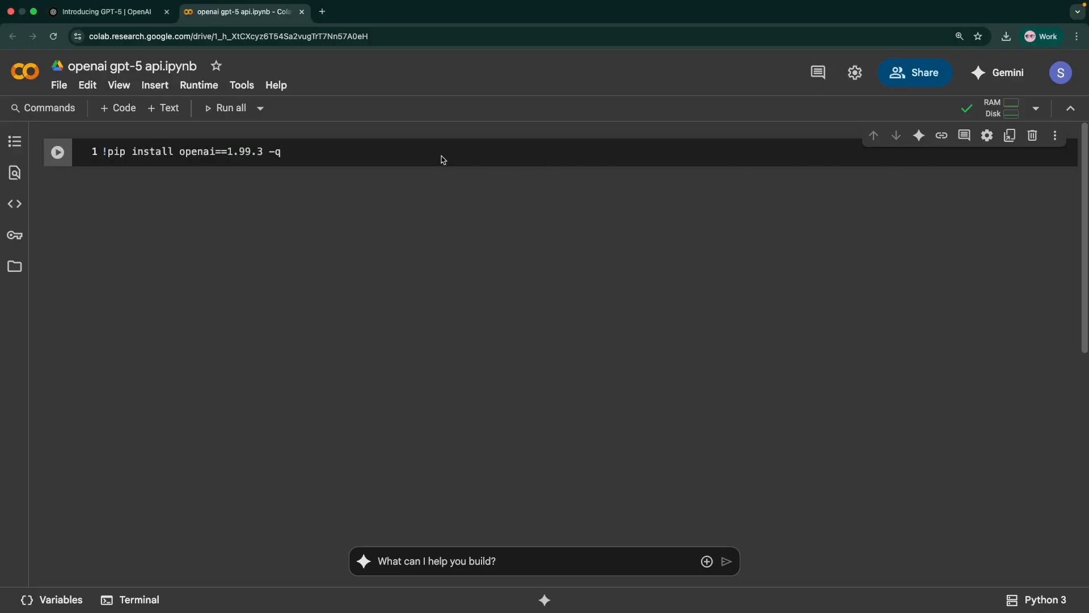
click(57, 152)
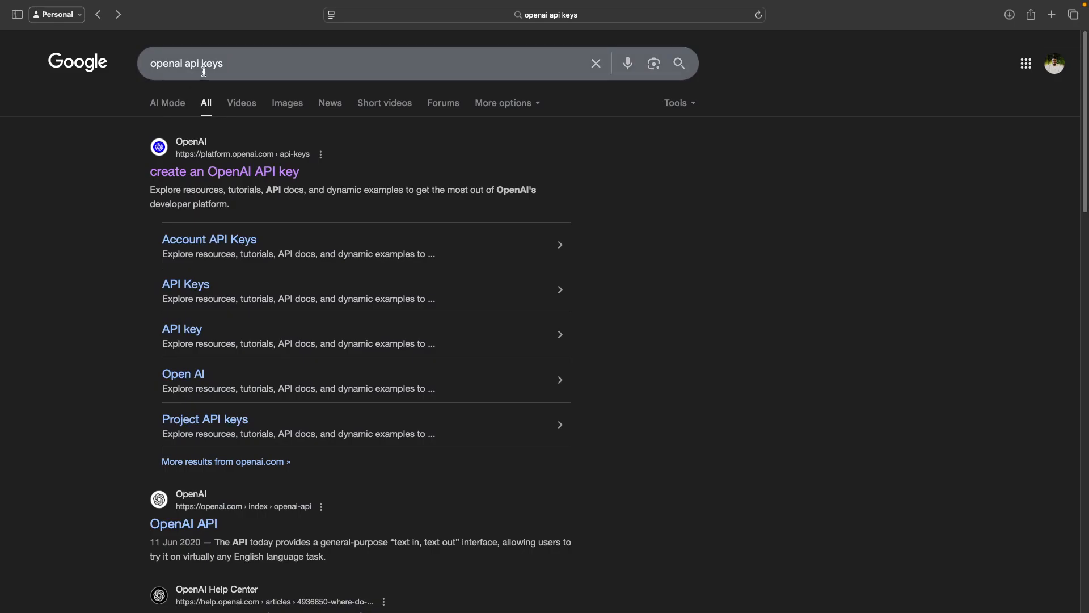
mouse_move(223, 171)
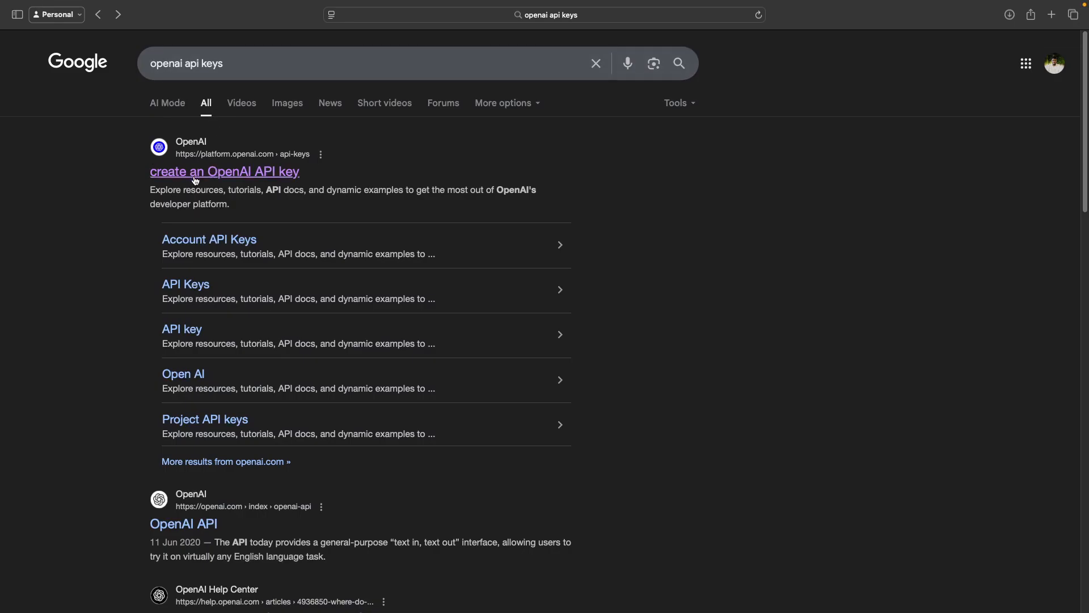
mouse_move(200, 178)
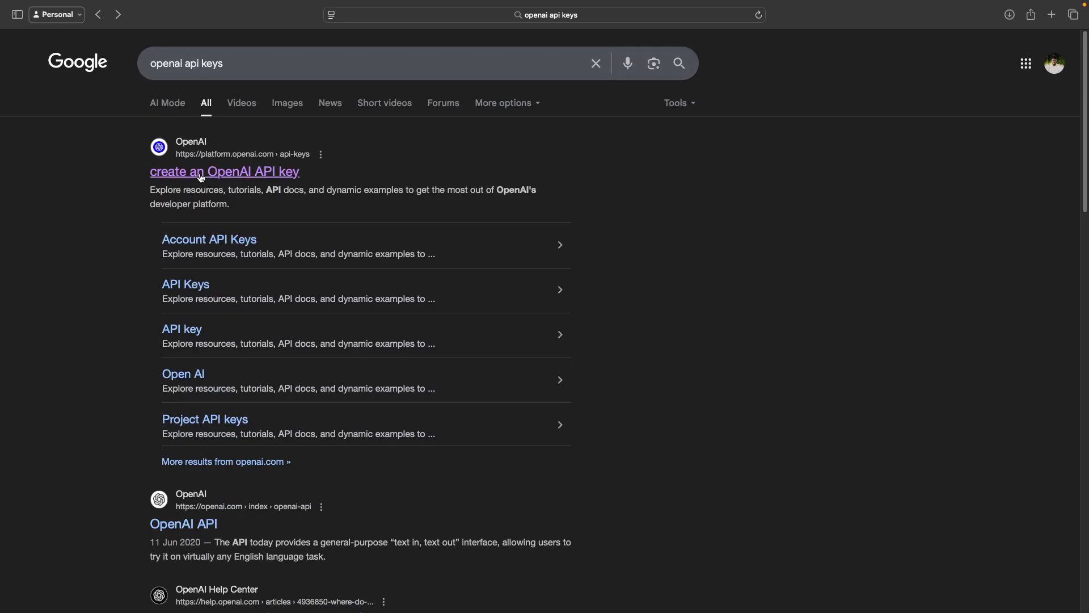
Open the 'create an OpenAI API key' result to reach the platform's API keys page
click(223, 171)
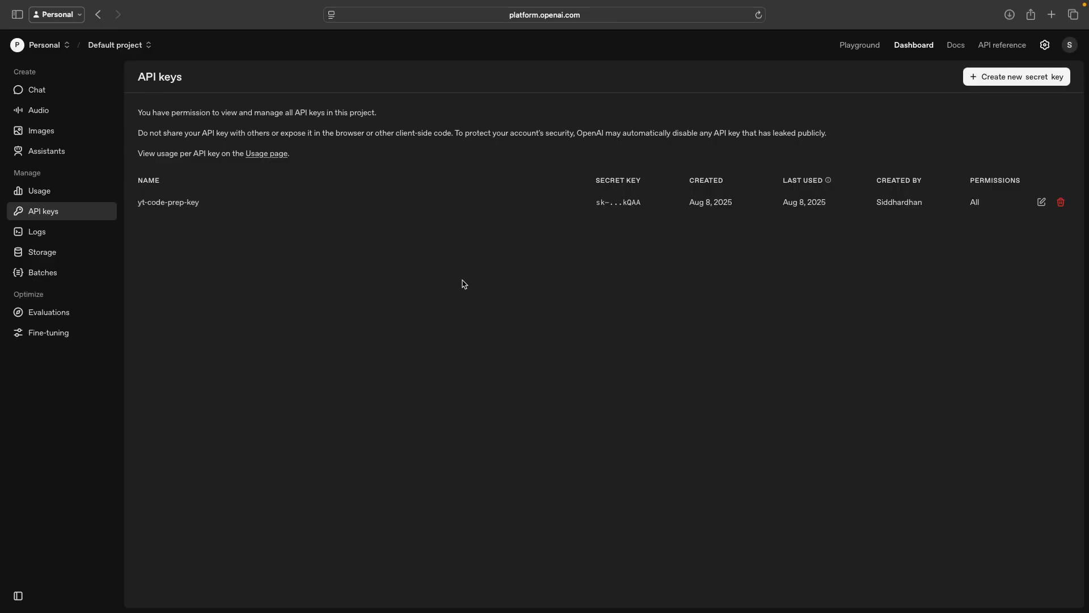
mouse_move(480, 177)
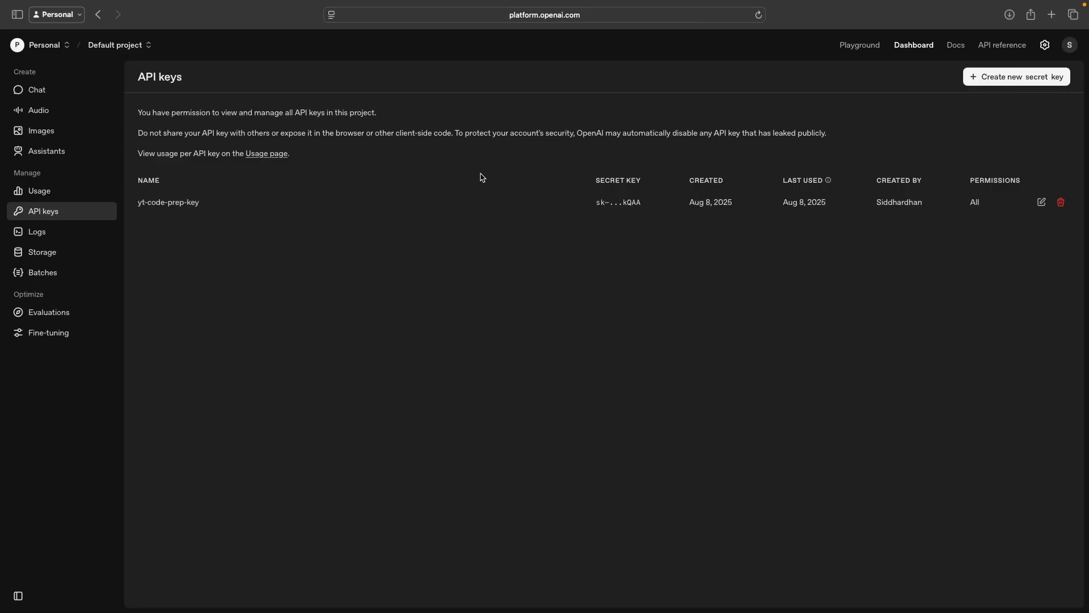
mouse_move(1057, 82)
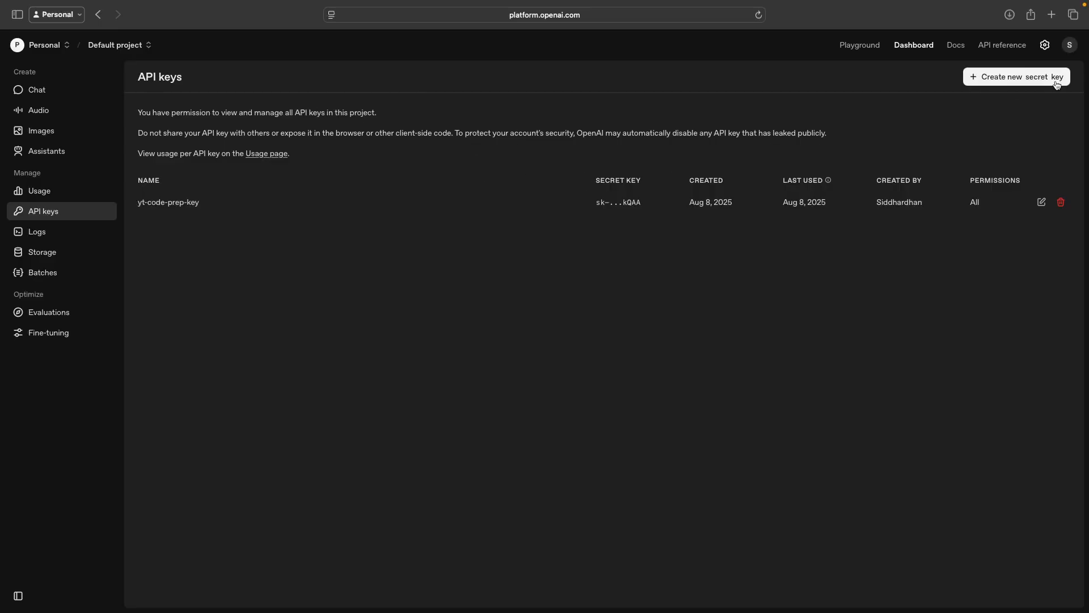
mouse_move(978, 101)
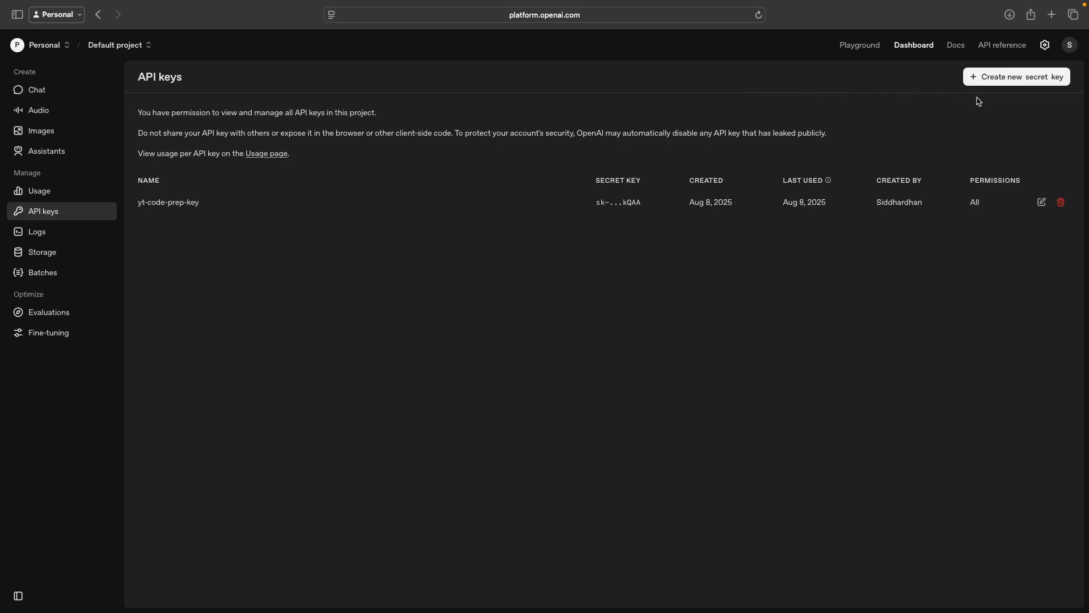
Create a secret key named gpt-5-testing in the Default project with all permissions
click(1015, 76)
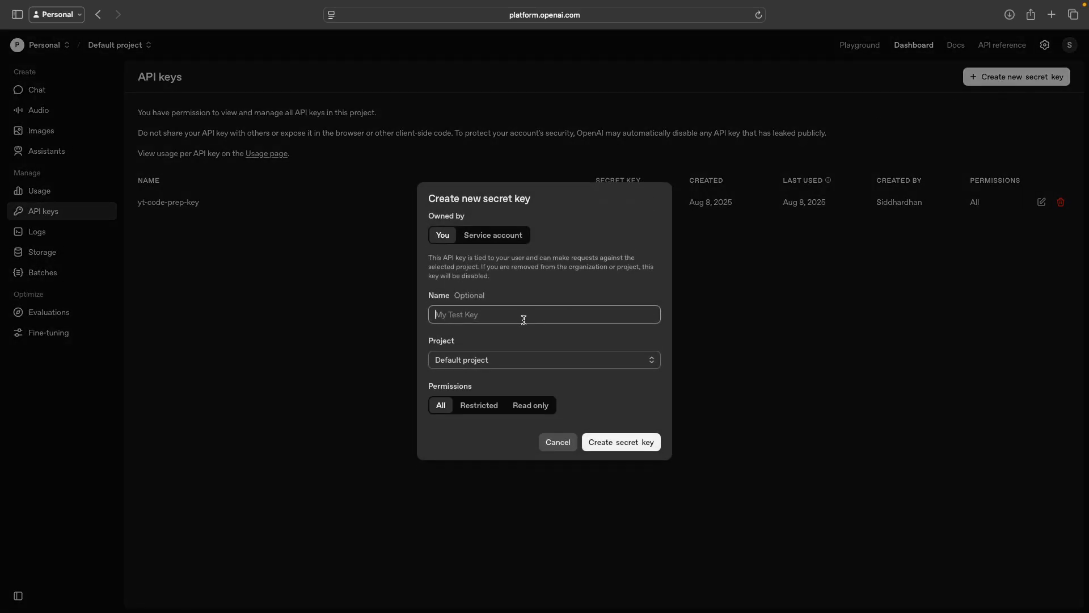
text(gpt-5-)
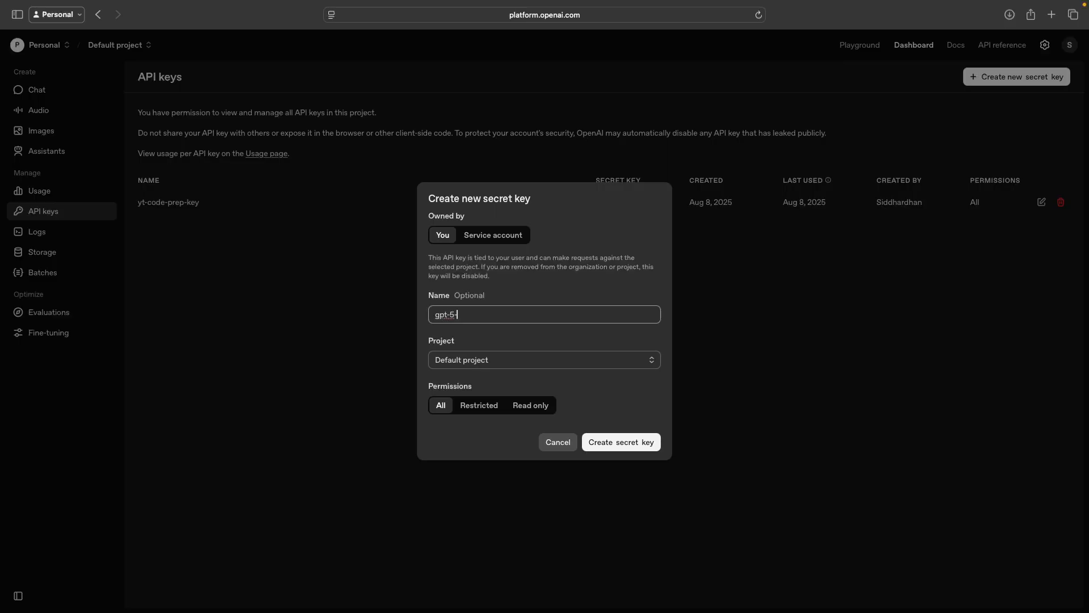
text(testing)
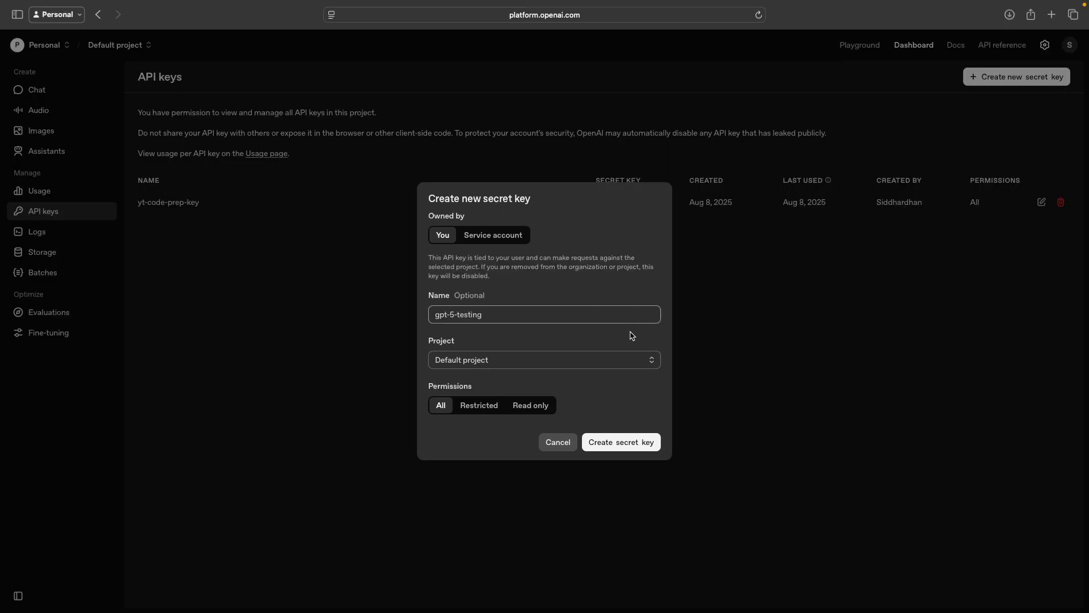
click(620, 442)
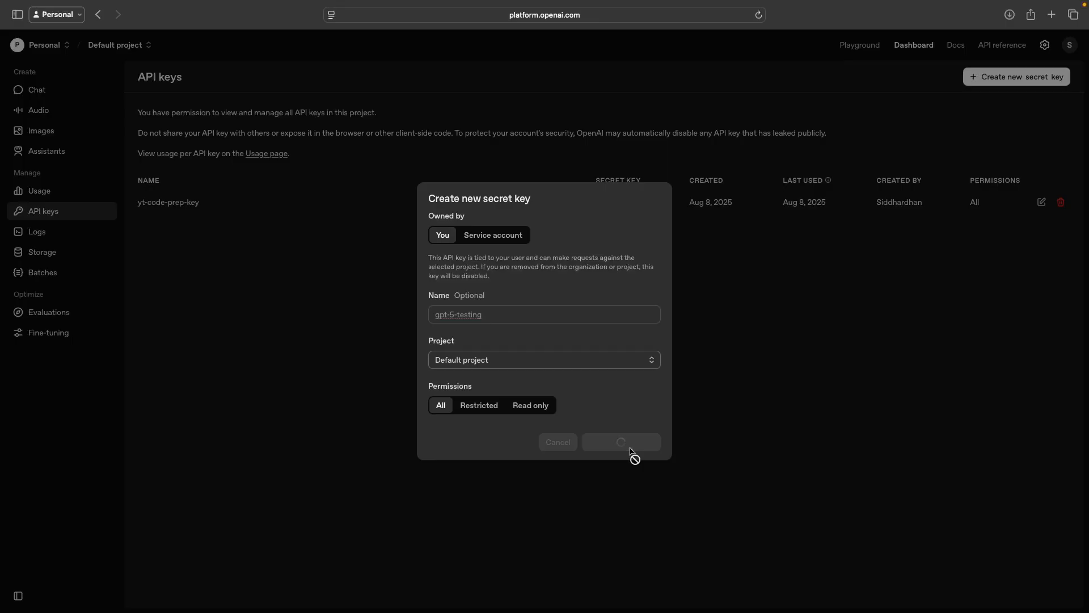
click(621, 442)
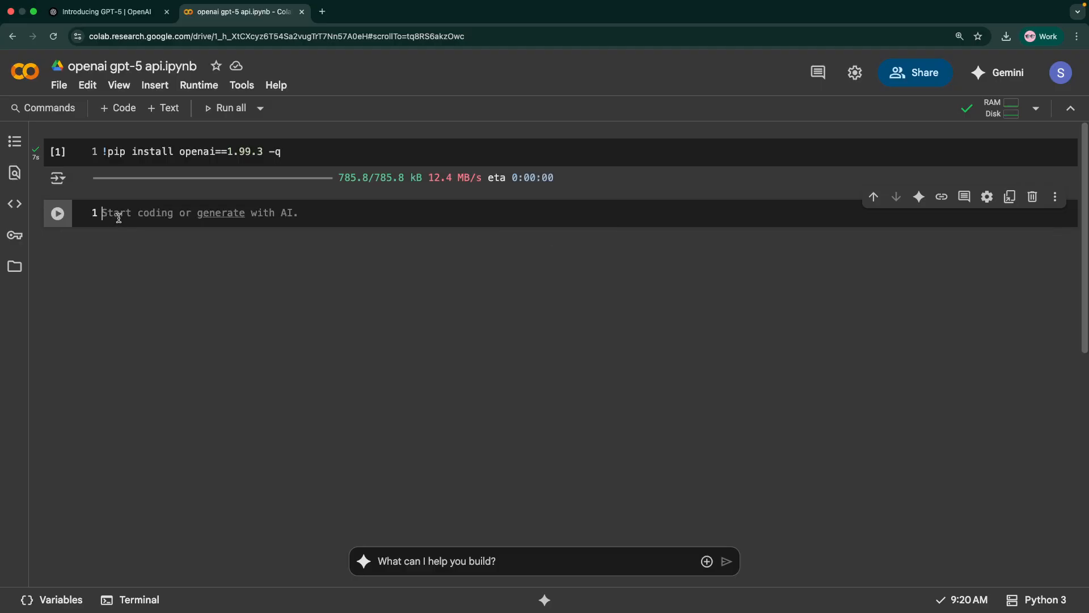
Add cells importing os and setting os.environ["OPENAI_API_KEY"] to the new key
text(import os)
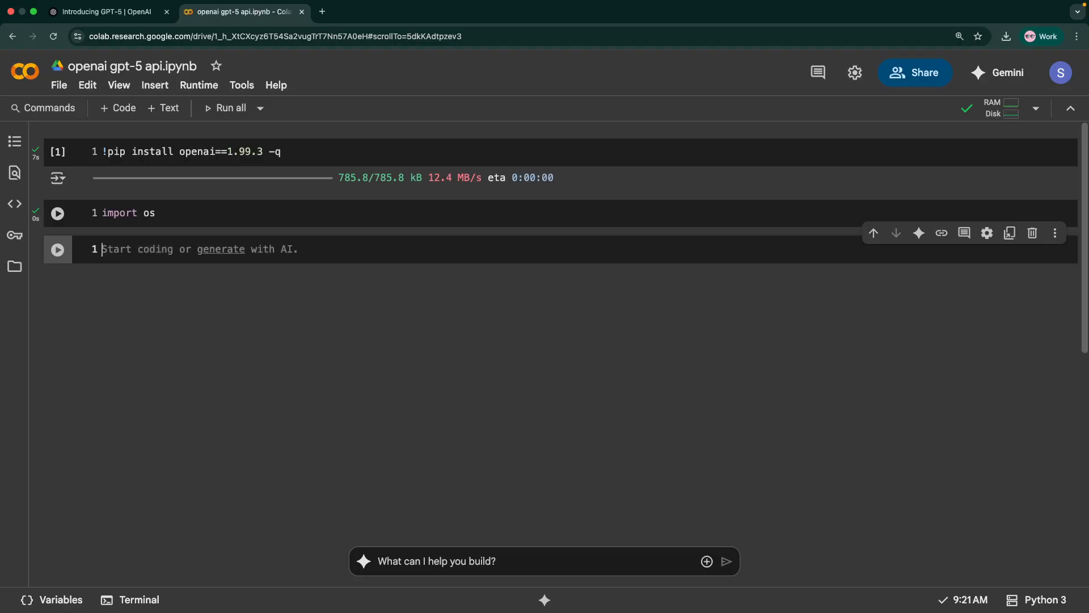
text(os.en)
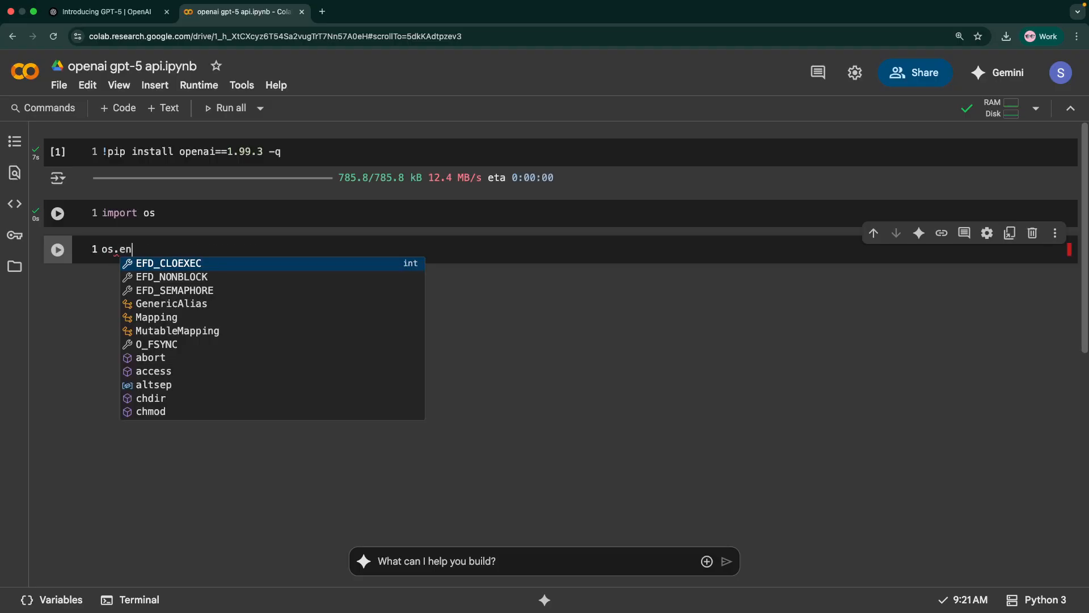
text(viron)
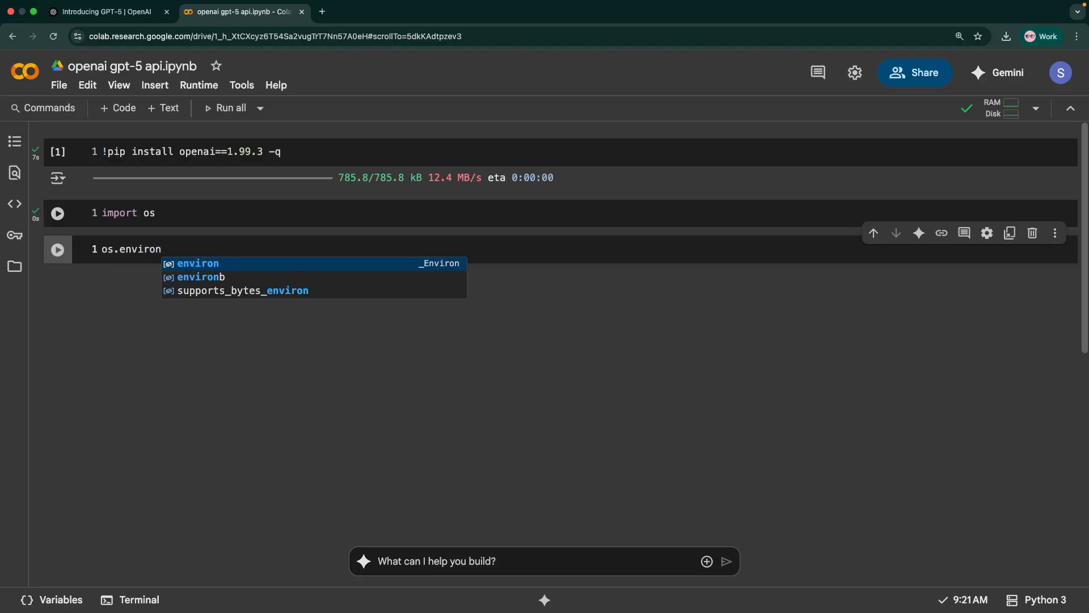
text([""])
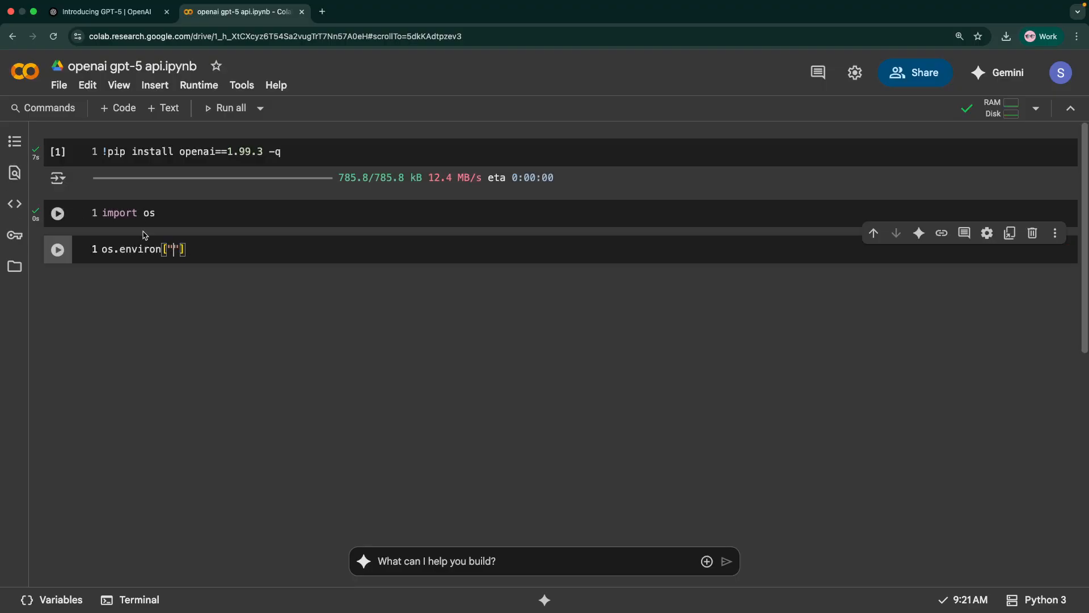
click(167, 250)
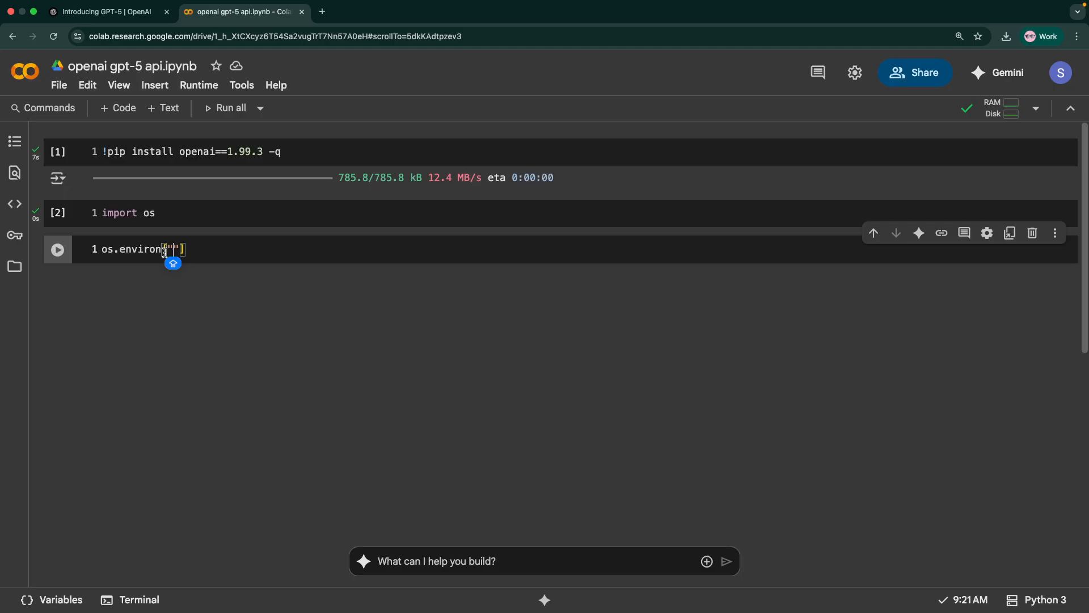
text("OPENAI_API_KEY)
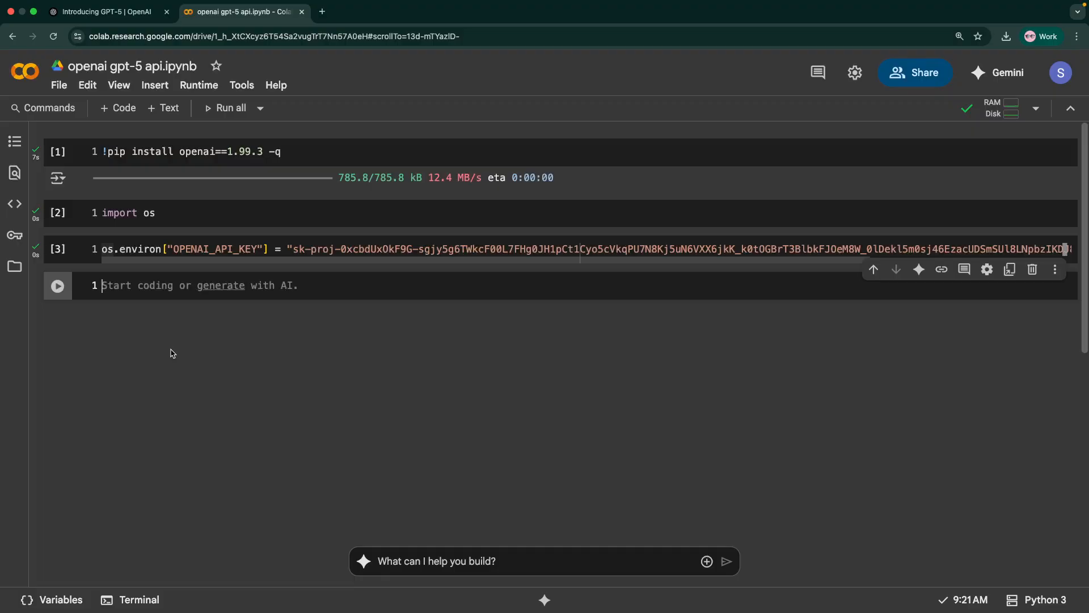
Import OpenAI from openai and create client = OpenAI()
text(from open)
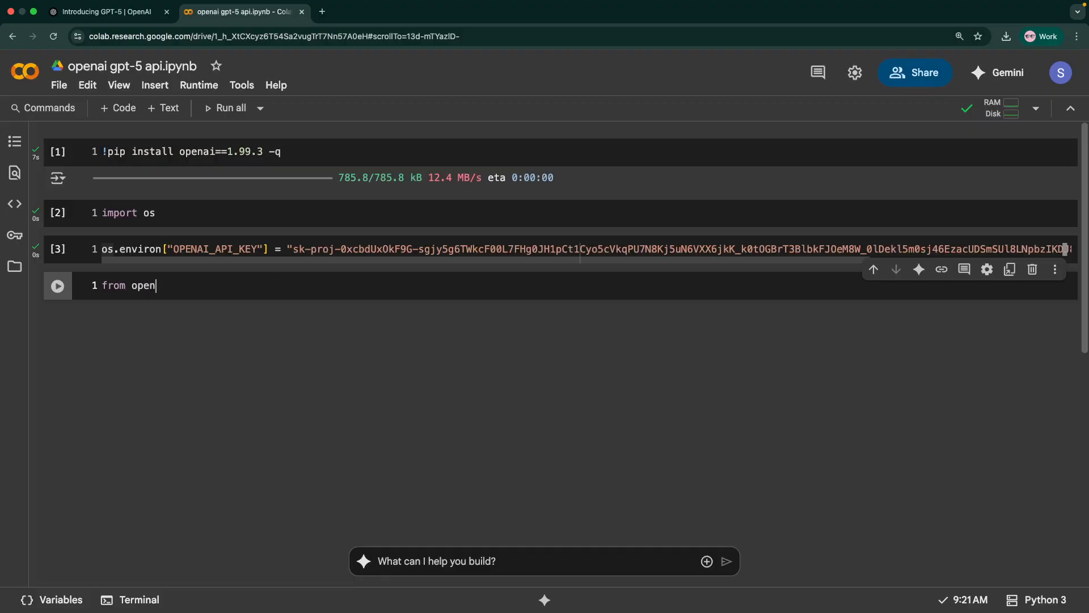
text(ai import)
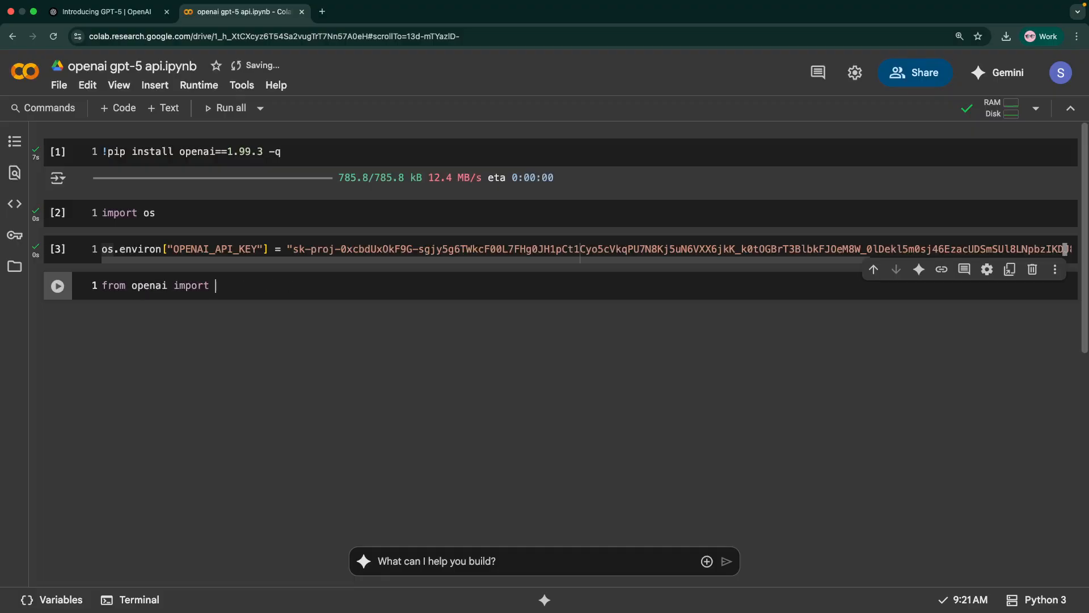
text(OpenAI)
text(cl)
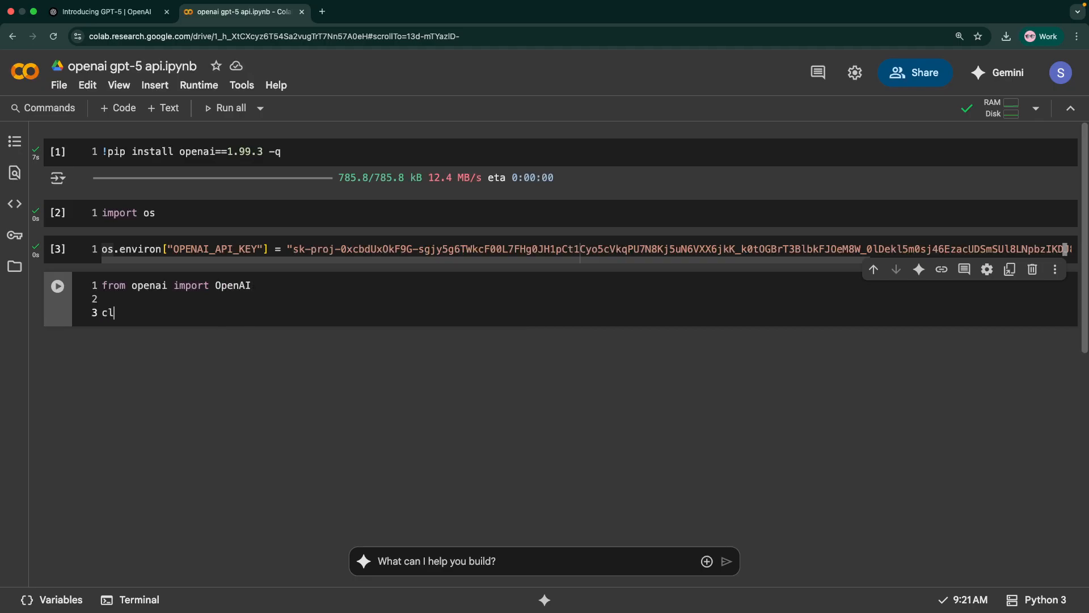
text(ient = O)
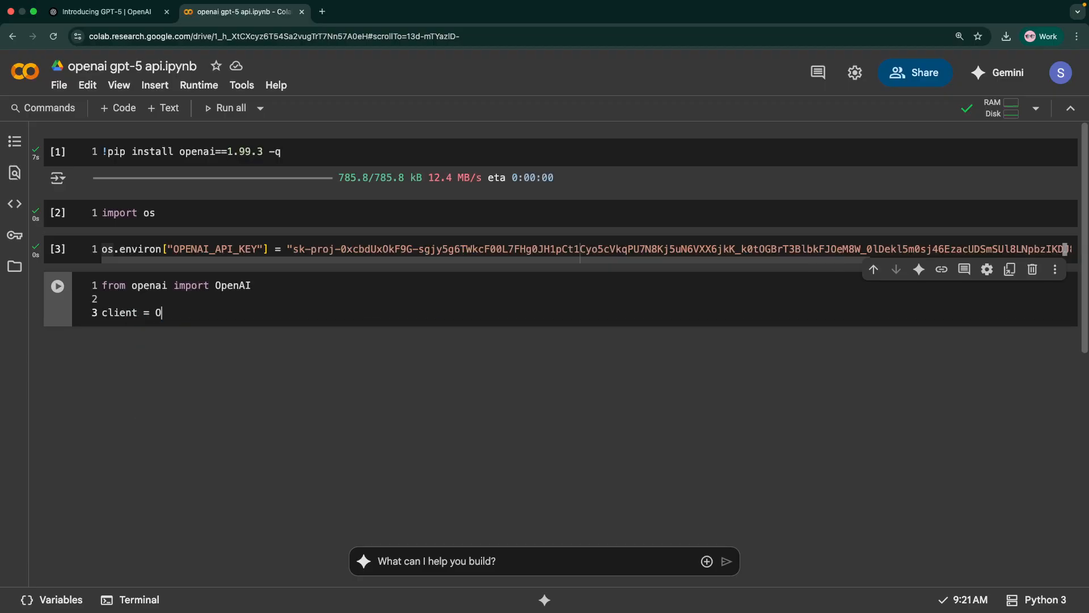
text(penAI)
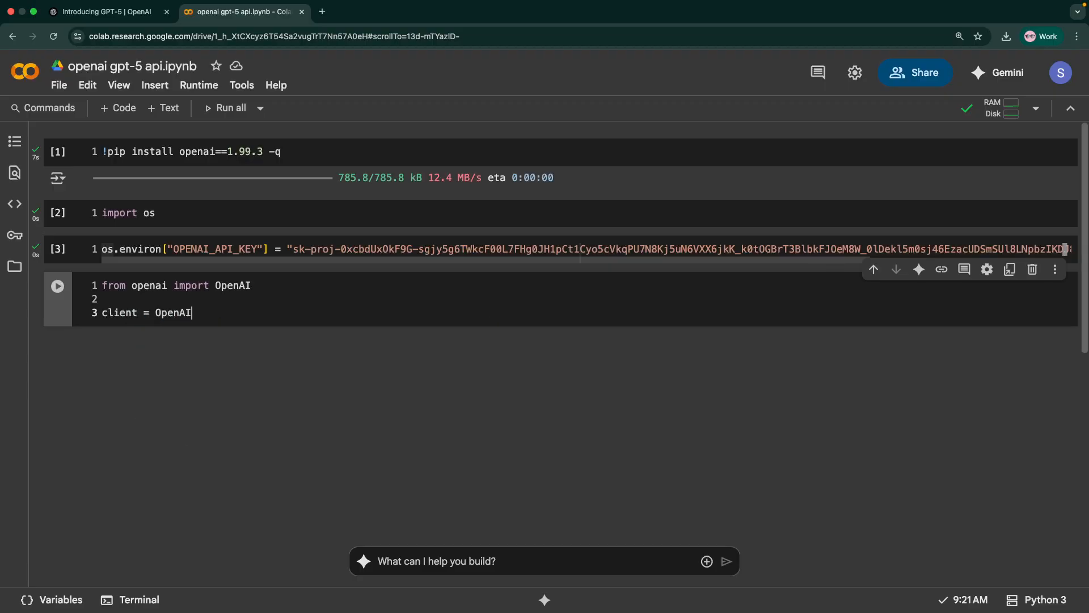
text(())
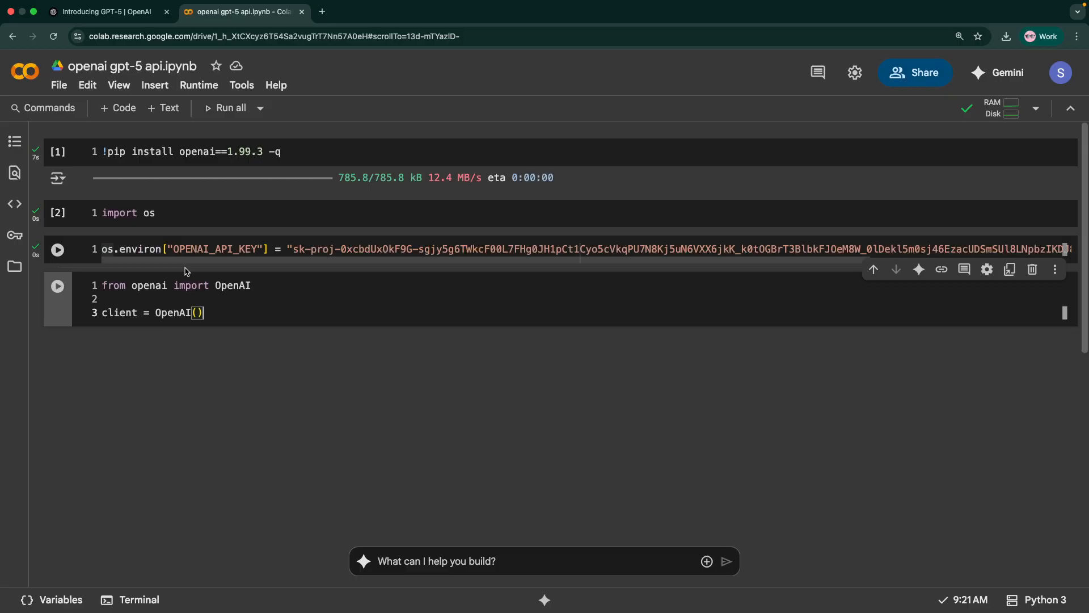
mouse_move(202, 252)
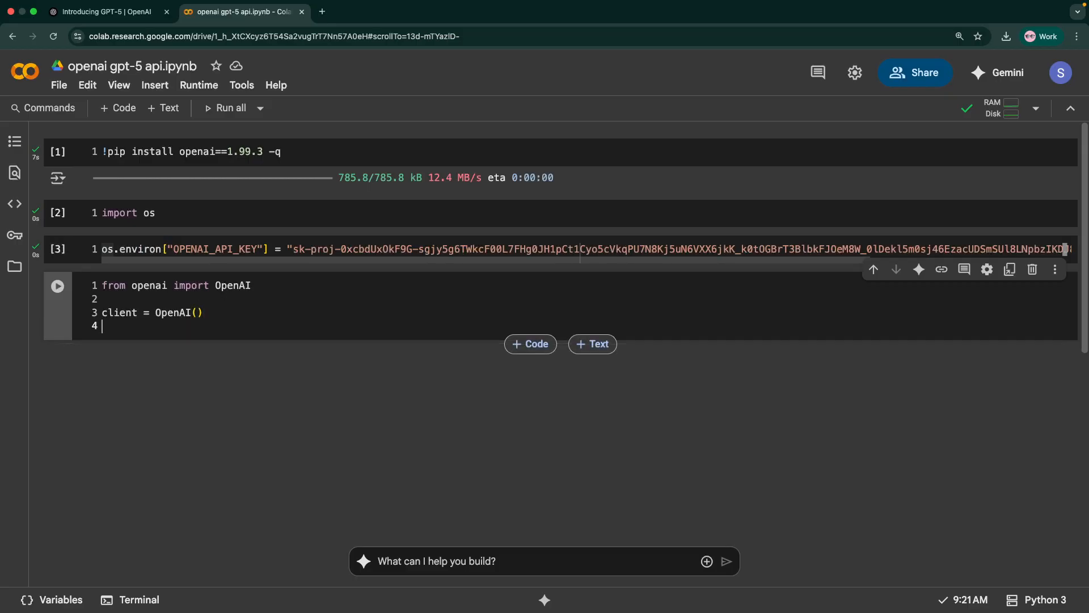
Begin response = client.responses.create( with model="gpt-5"
text(response)
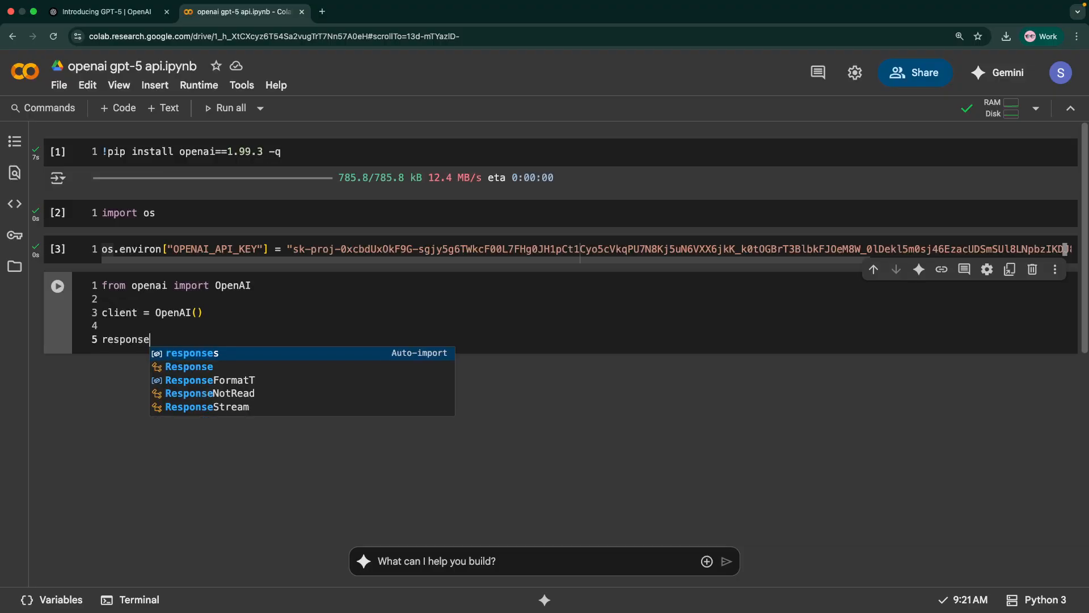
text(= clie)
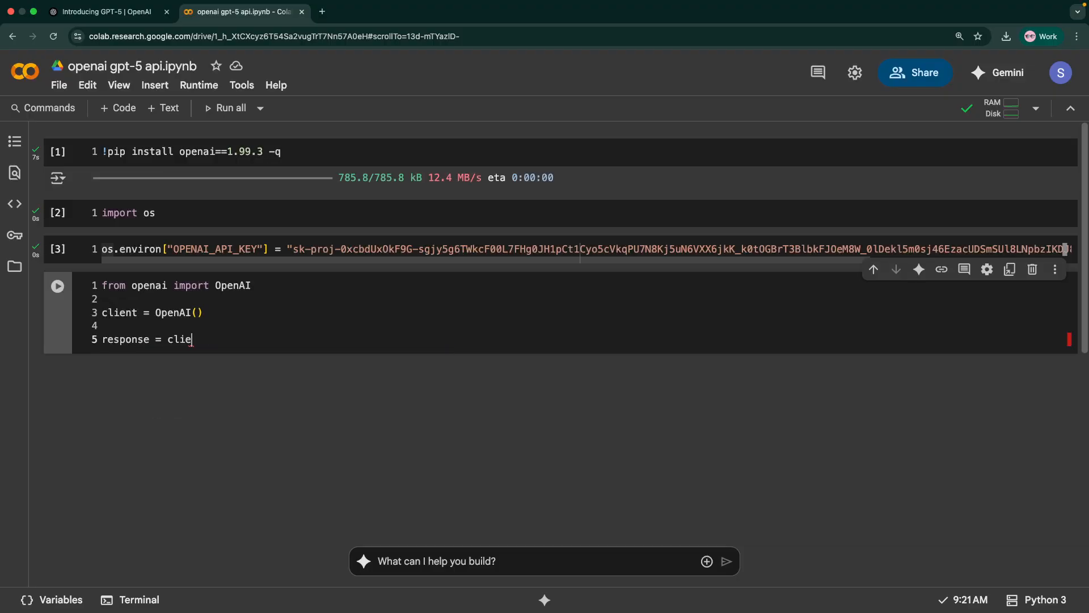
text(nt.)
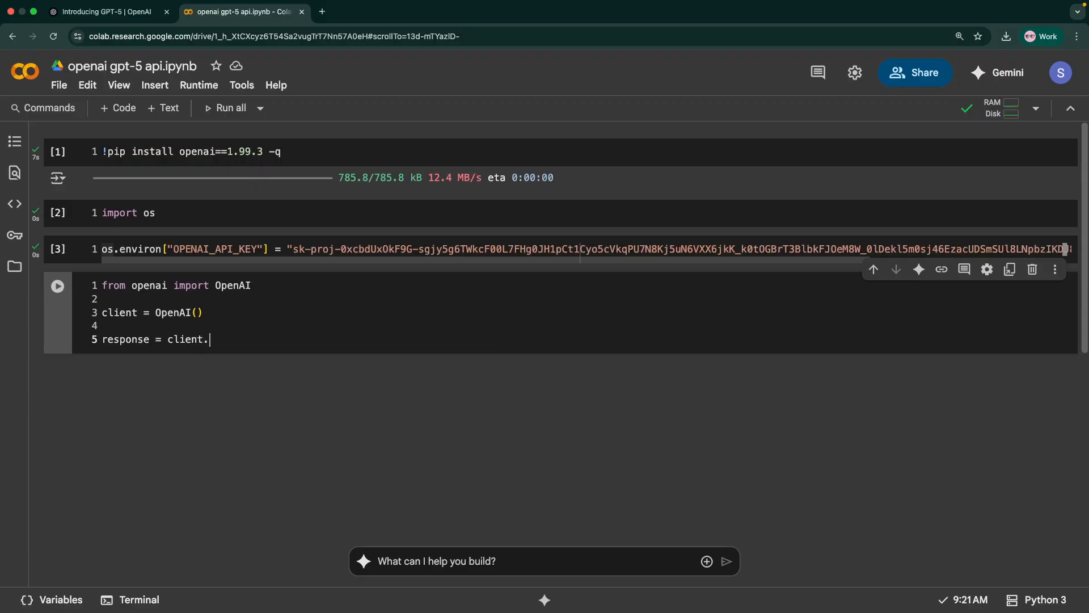
text(responses)
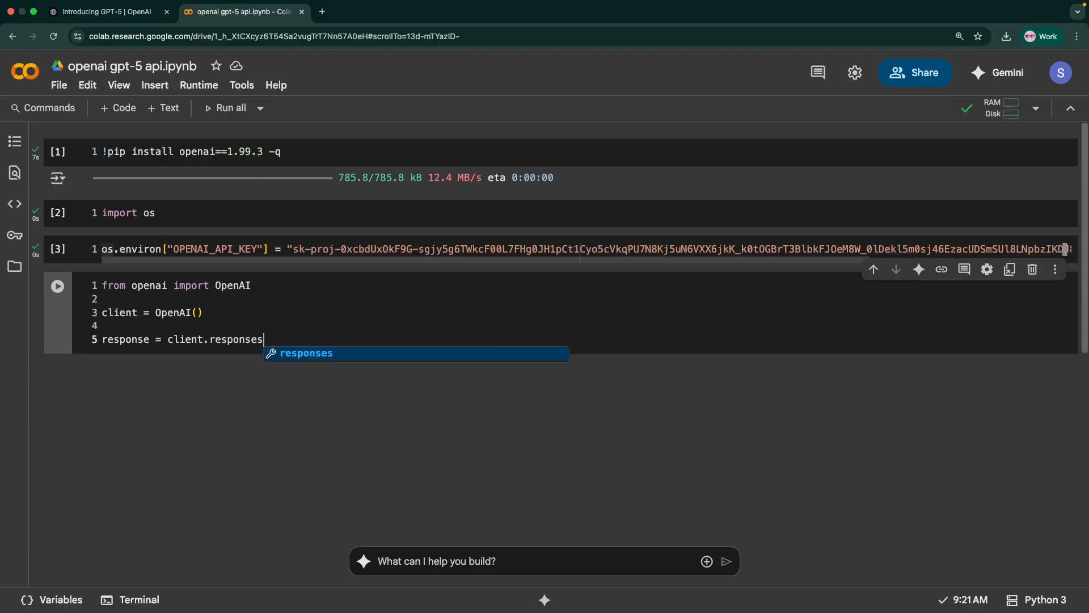
text(.create()
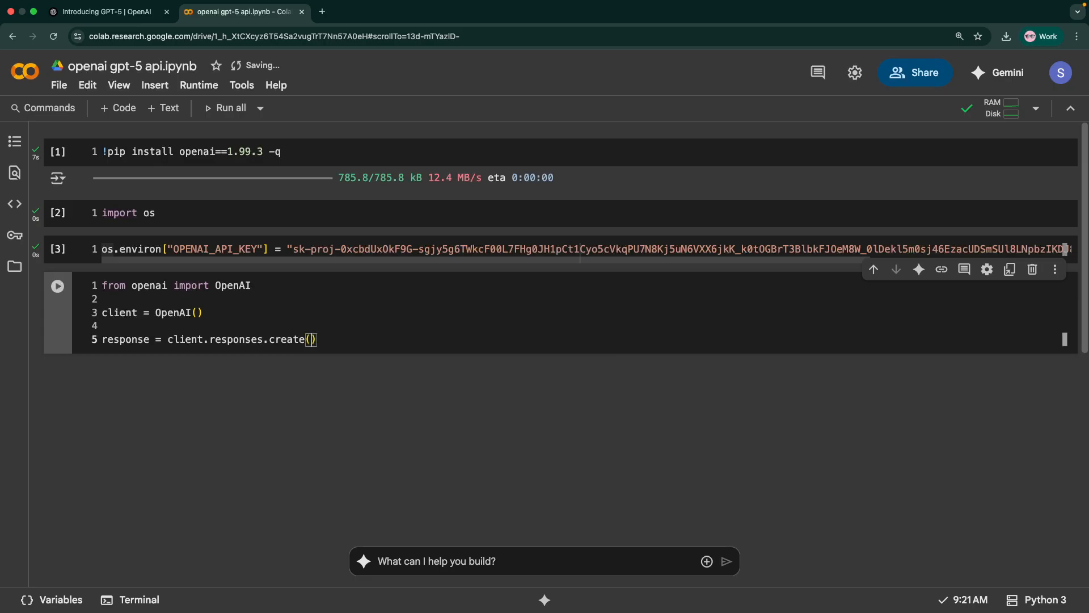
text(model=")
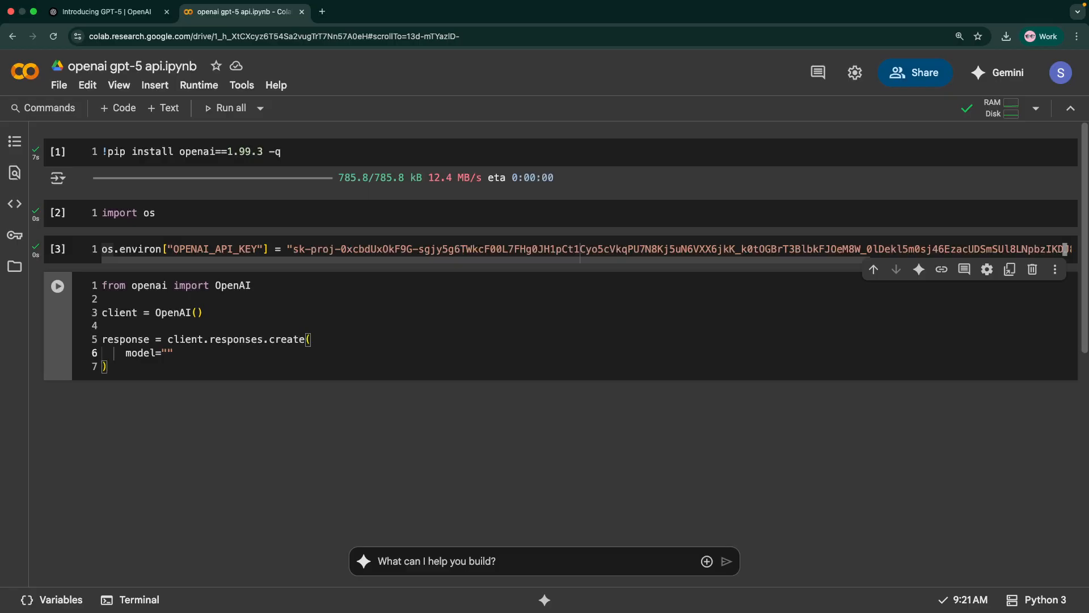
text(gpt-5)
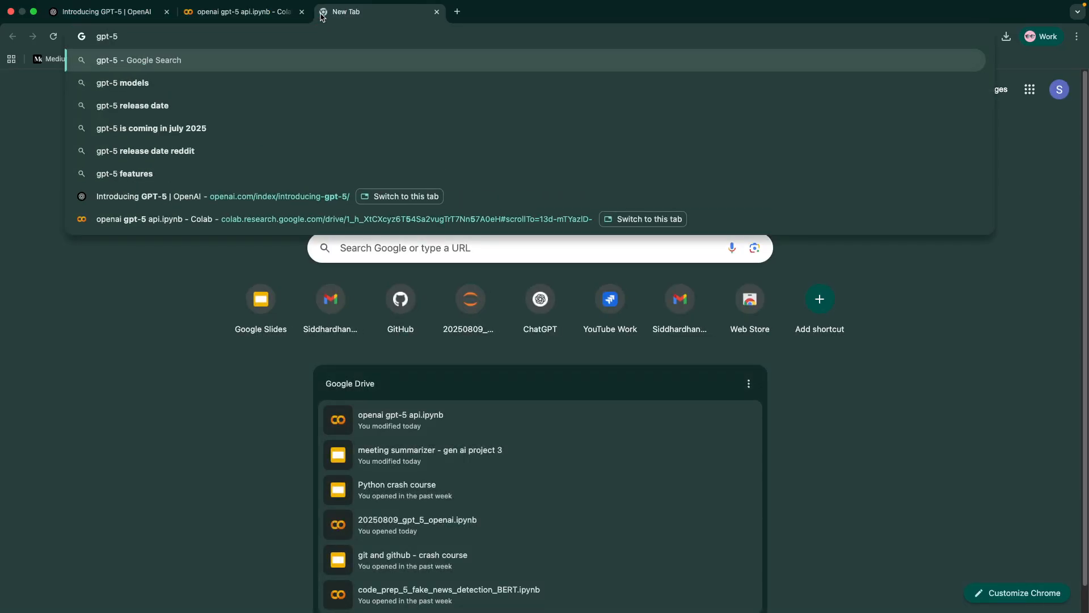
Search 'gpt-5 models' in a new tab and open OpenAI's 'GPT-5 is here' page
click(122, 83)
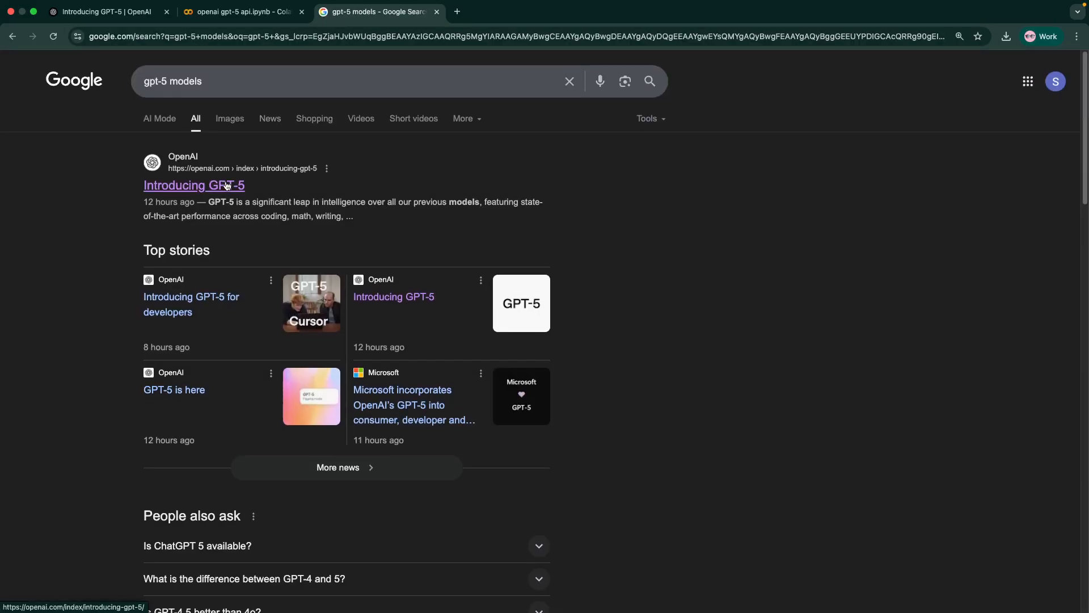
scroll(down, 3)
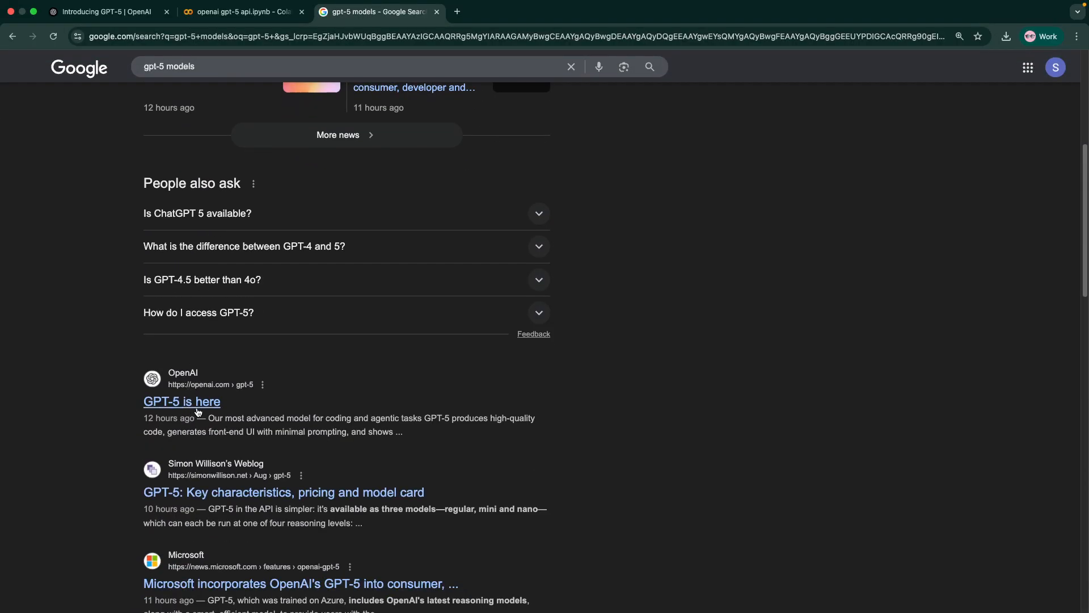
click(182, 402)
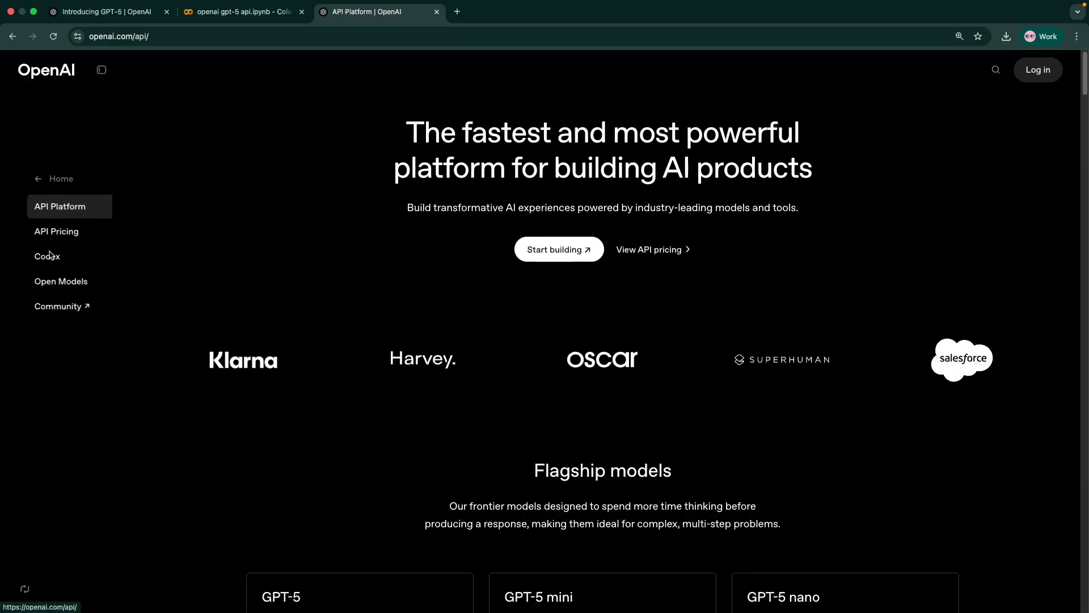
scroll(down, 3)
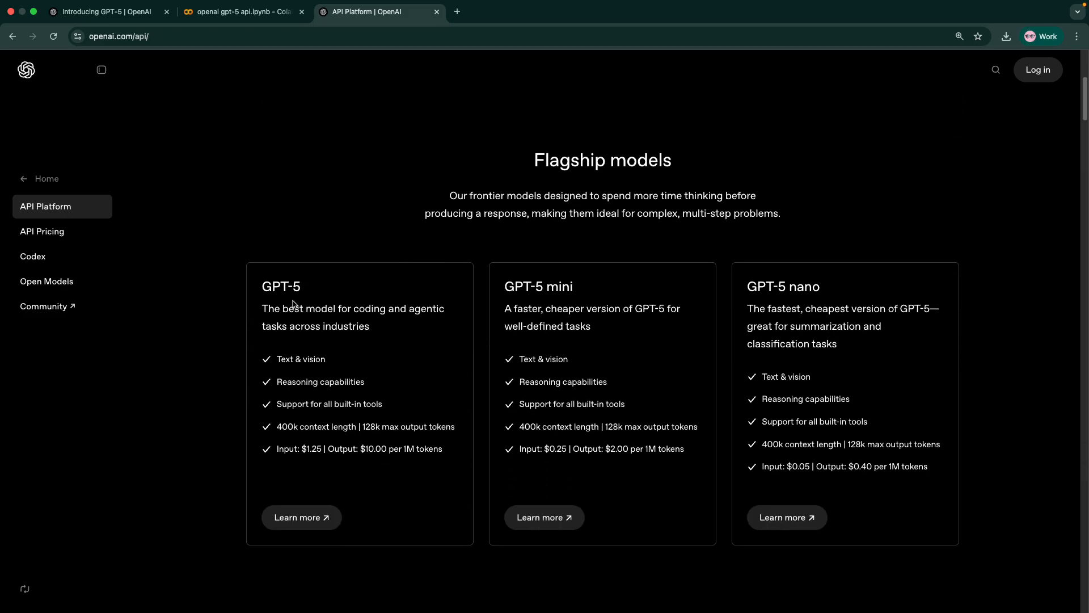
mouse_move(661, 294)
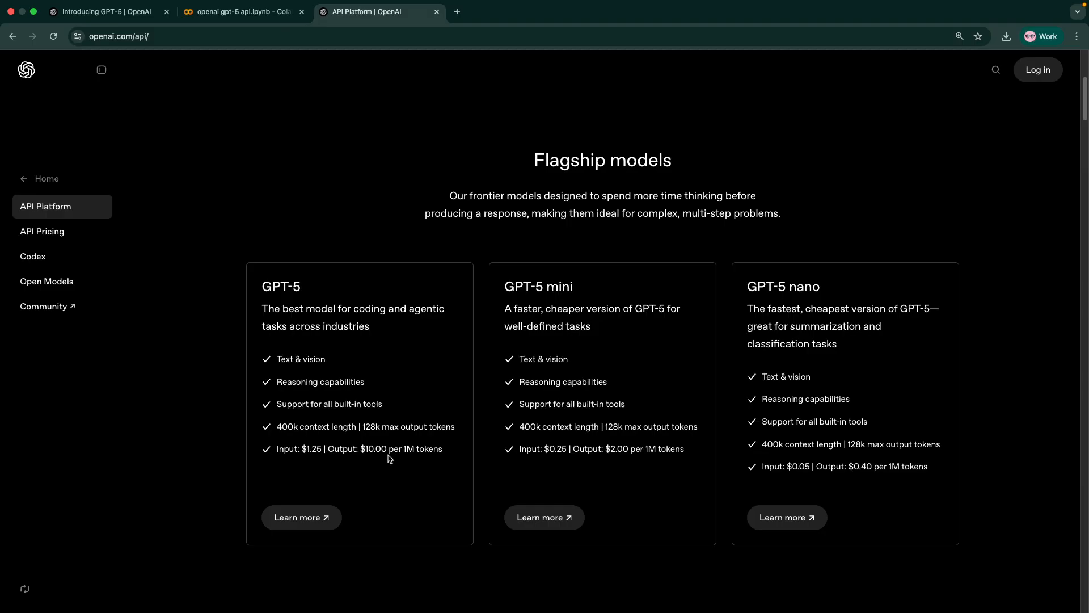
mouse_move(543, 460)
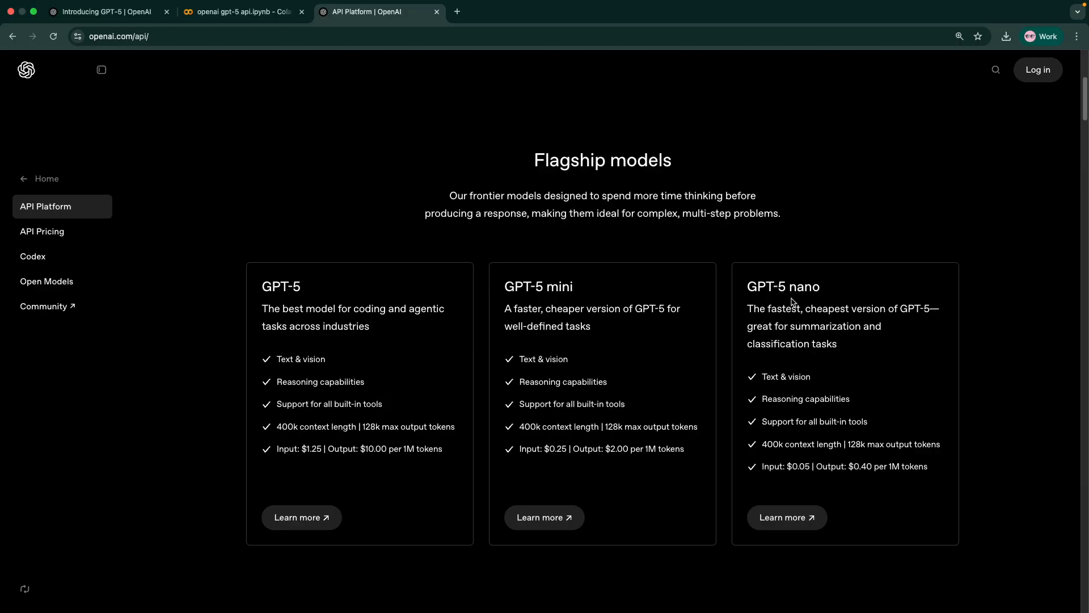
mouse_move(755, 346)
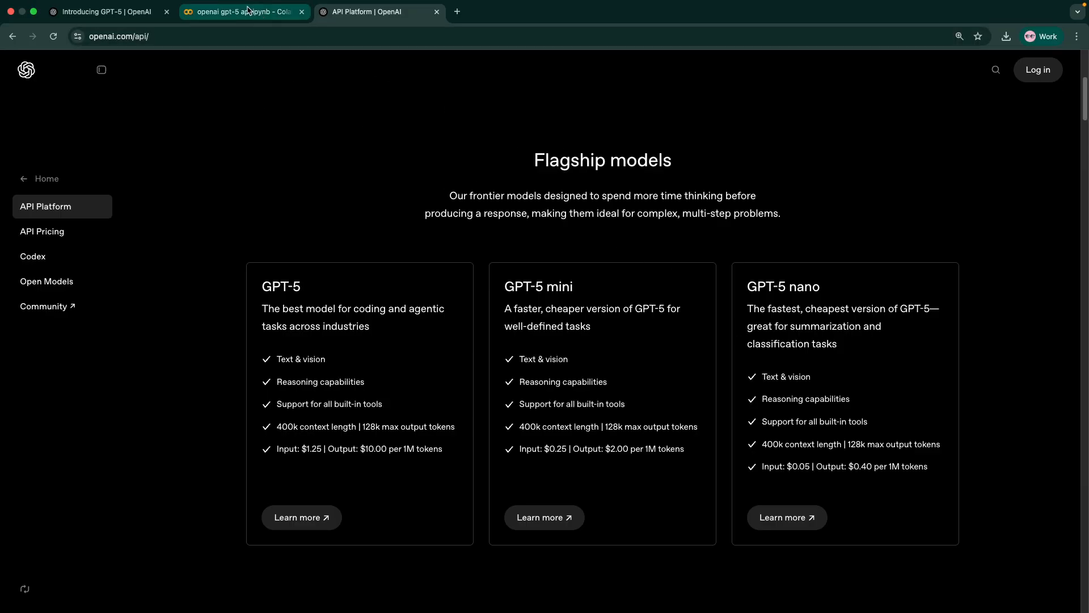
Back in Colab, add the Statue of Liberty 1mm gold-coating question as input and reasoning effort minimal
click(242, 12)
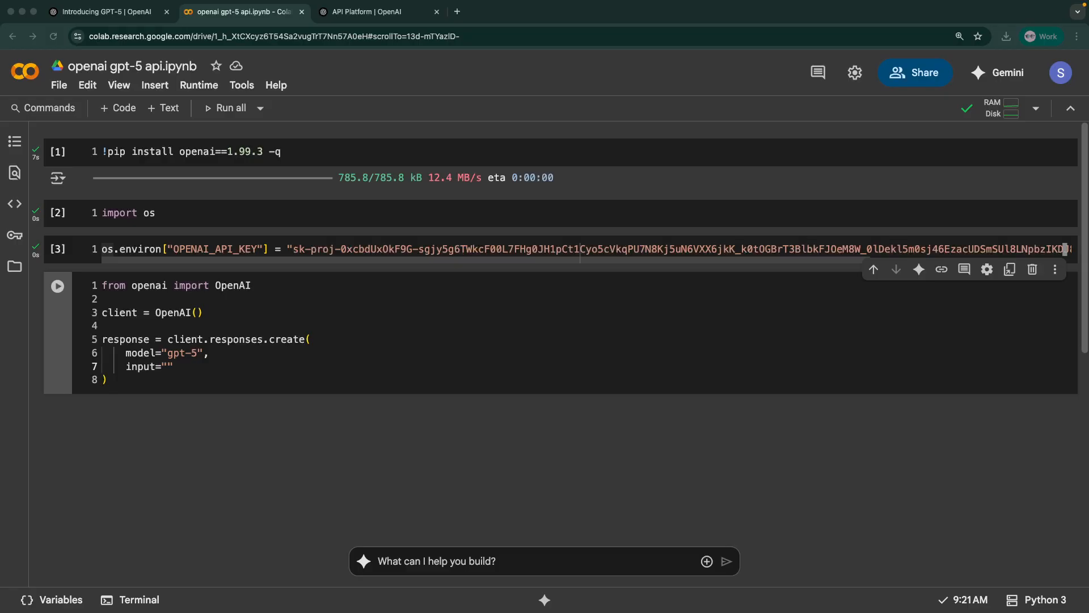
mouse_move(314, 369)
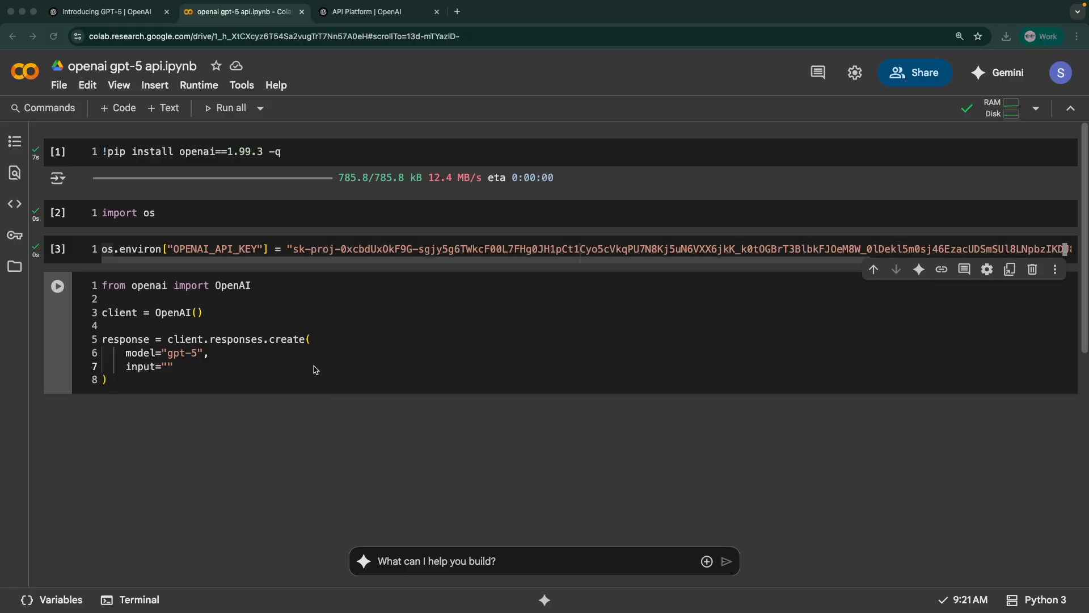
text(How much gold would it take to coat the Statue of Liberty in a 1mm layer?)
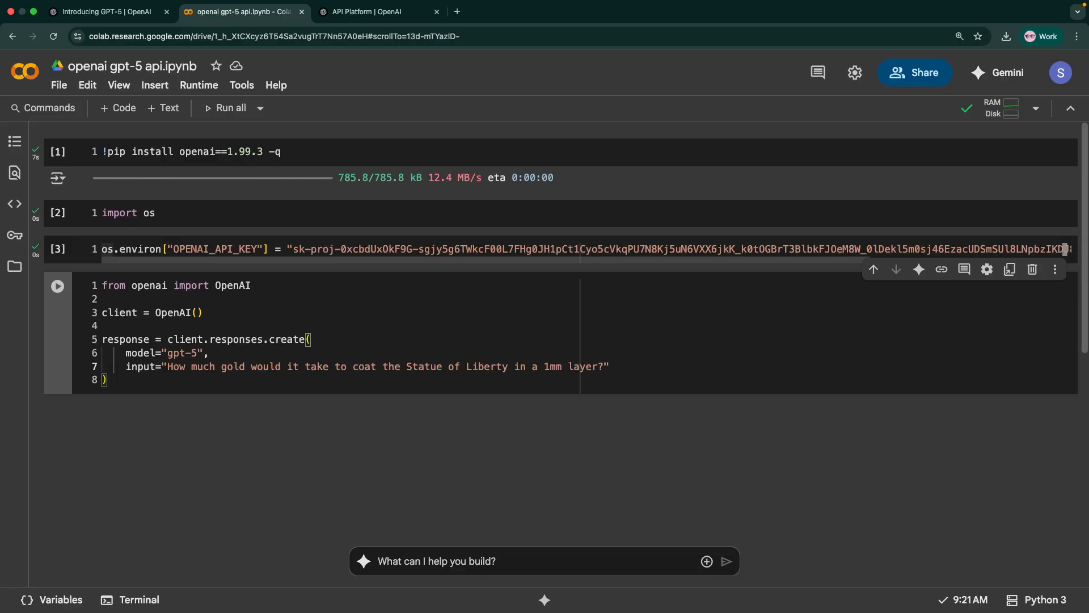
text(,)
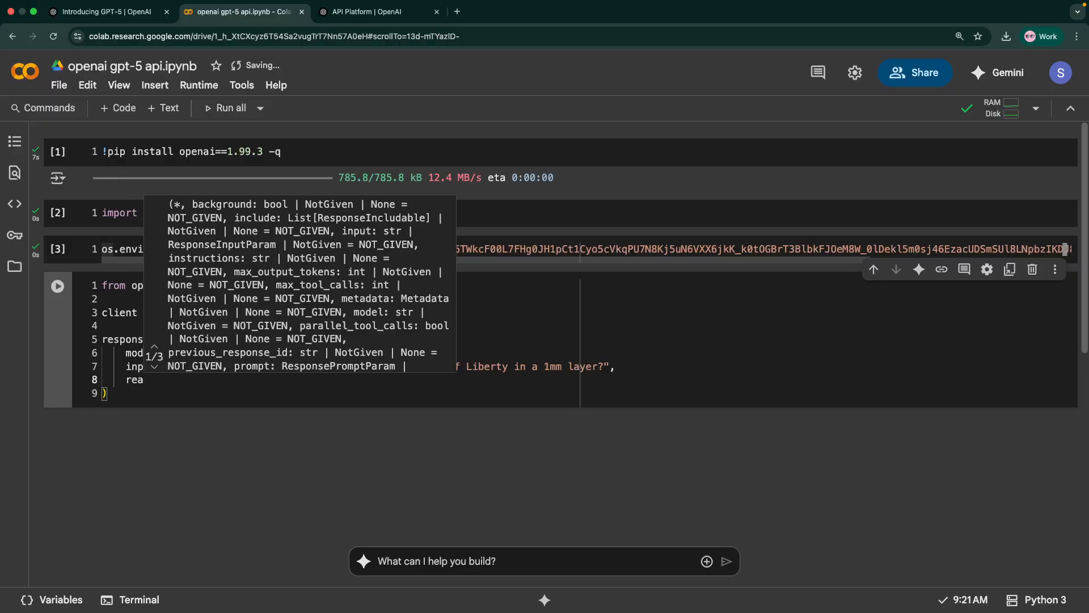
text(reasoning={)
text("effort":)
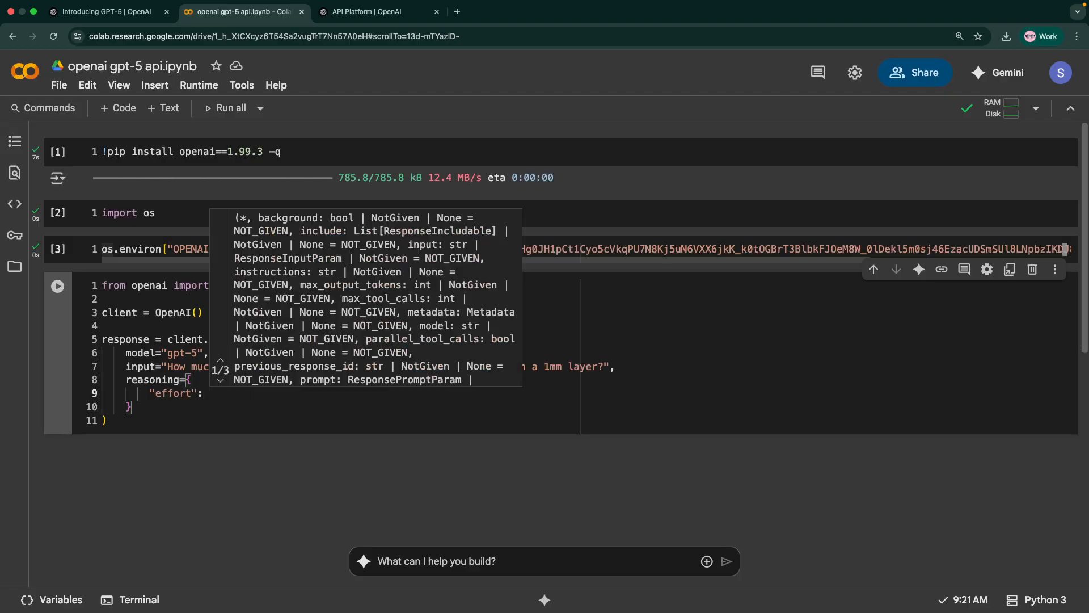
text(minimal")
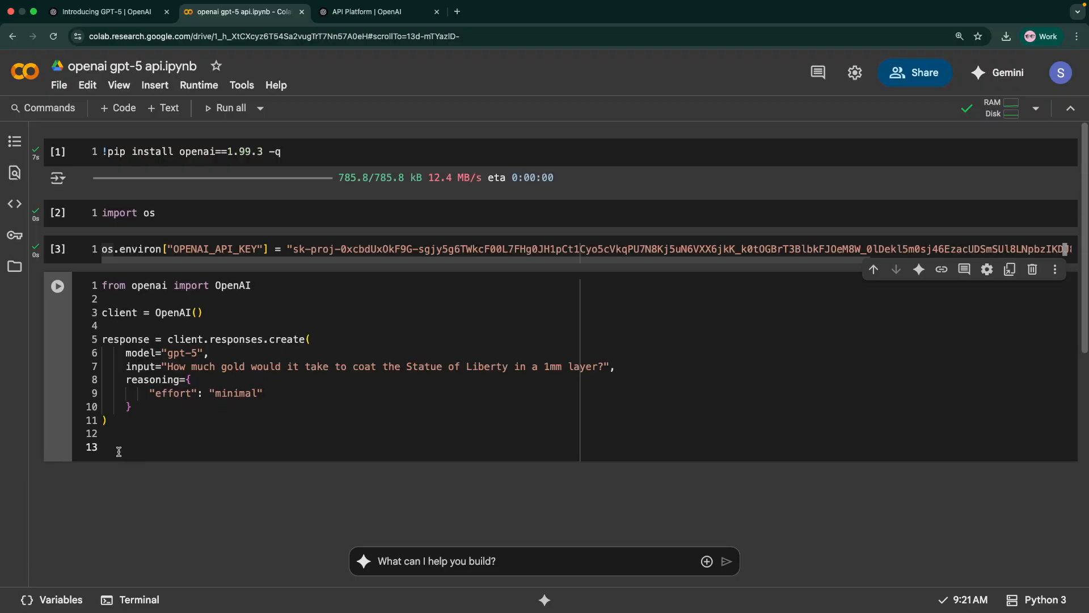
Add print(response.output[1].content[0].text) and run the gpt-5 request
text(pr)
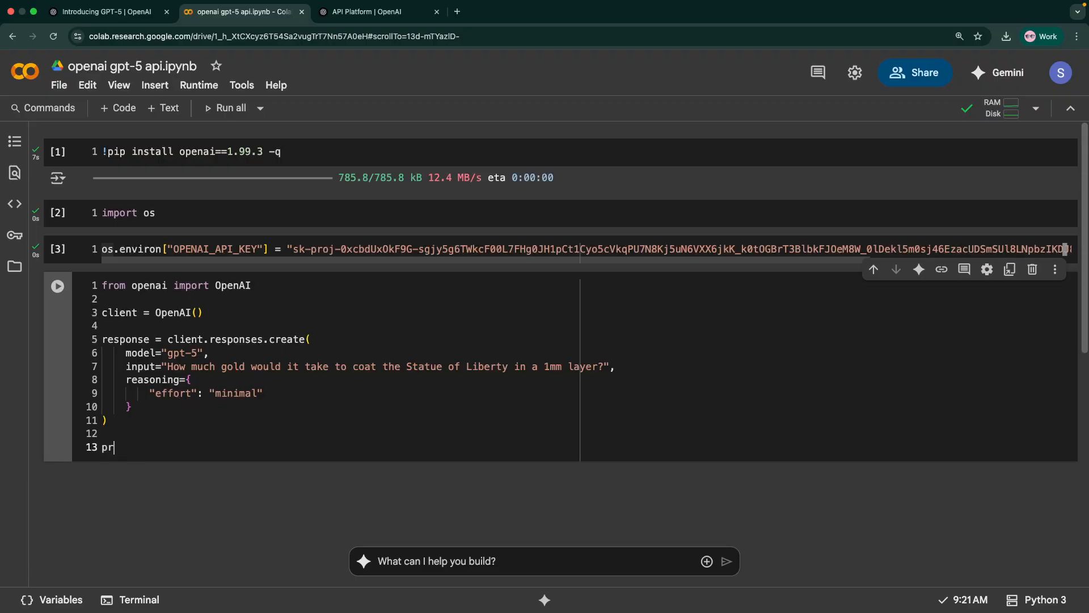
text(int())
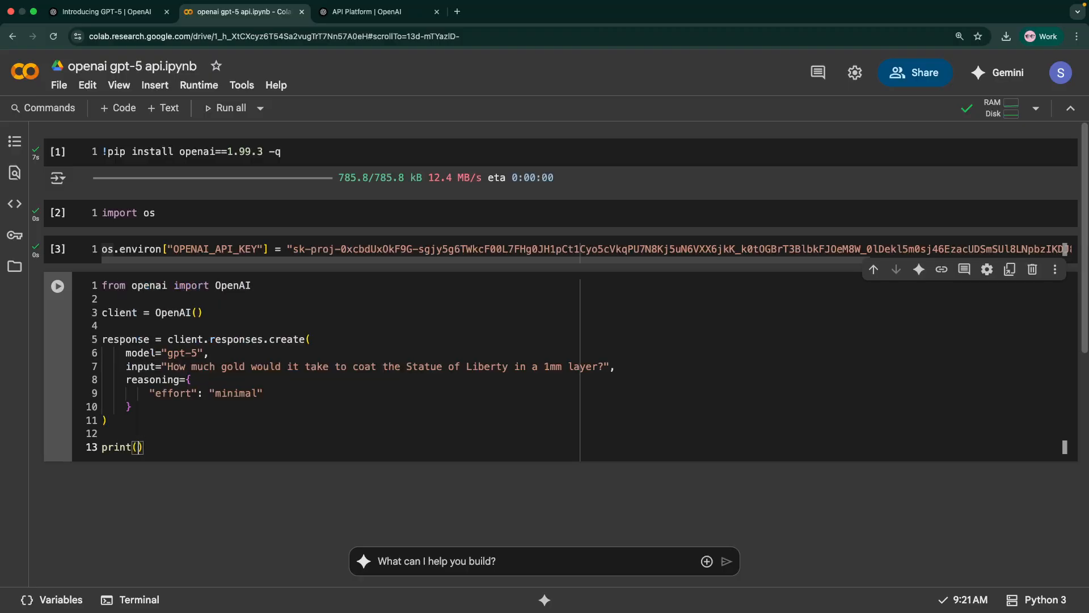
text(response)
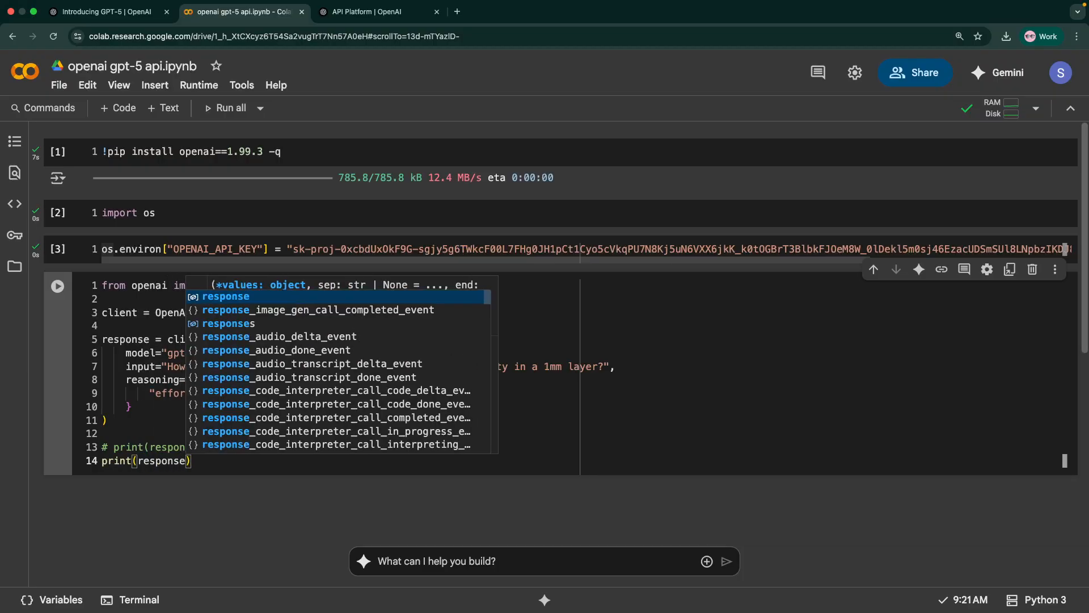
text(.output[1)
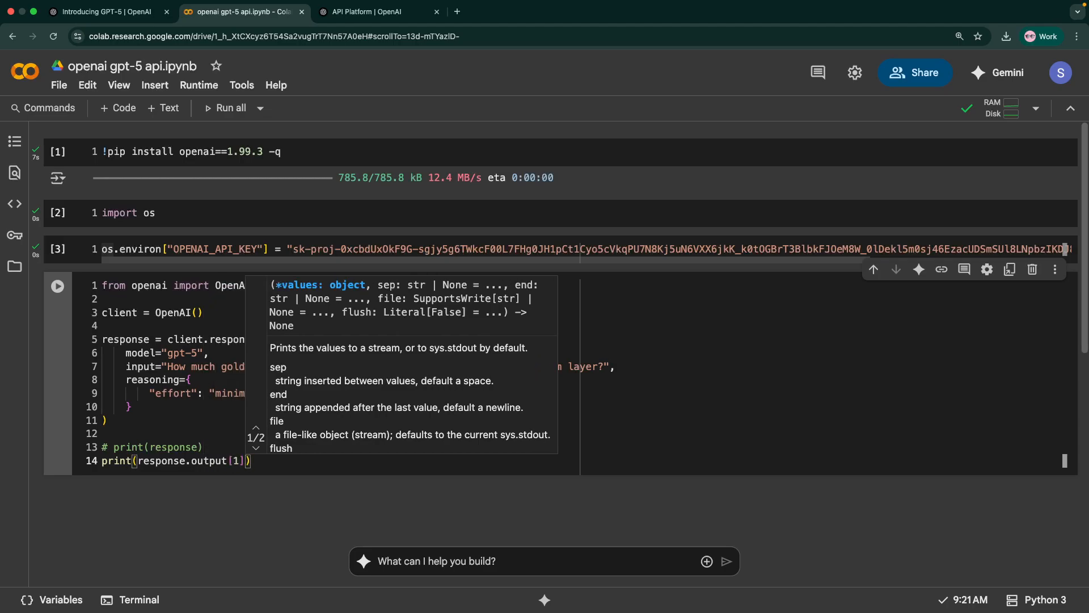
text(.content[0].text)
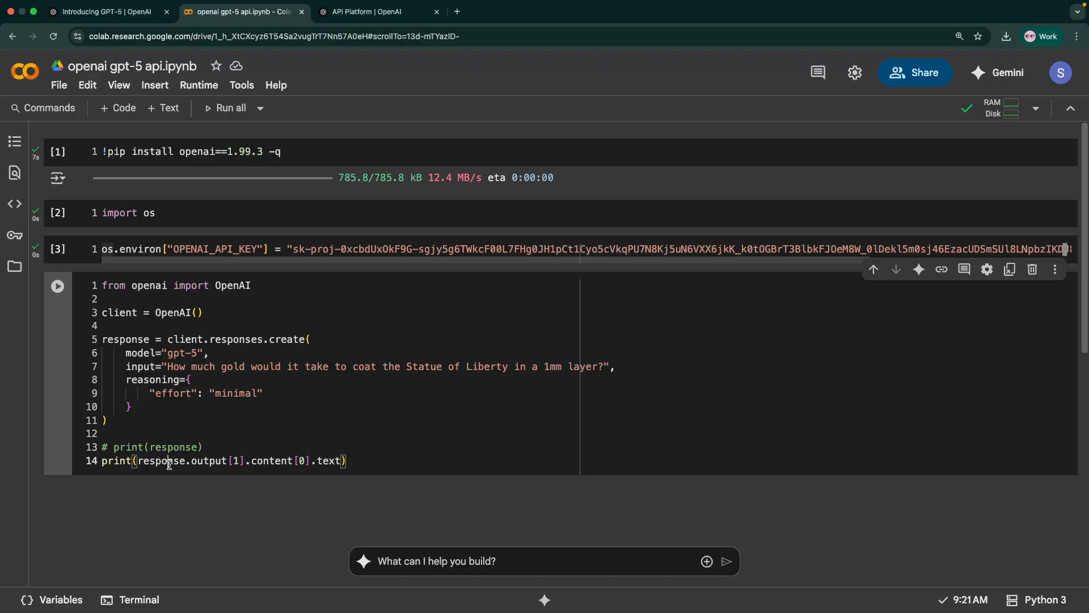
double_click(209, 461)
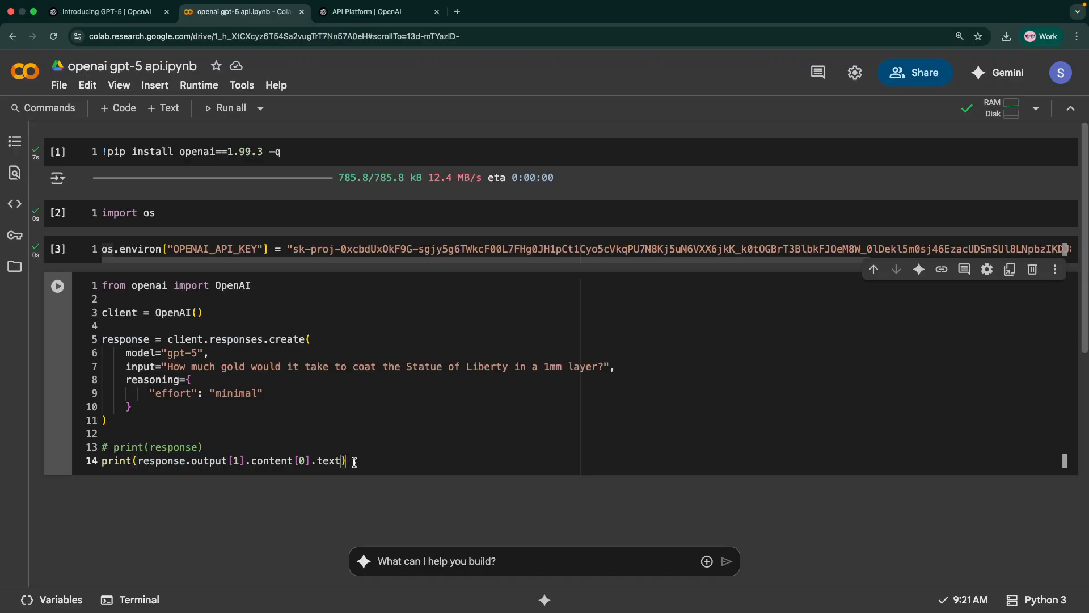
click(58, 286)
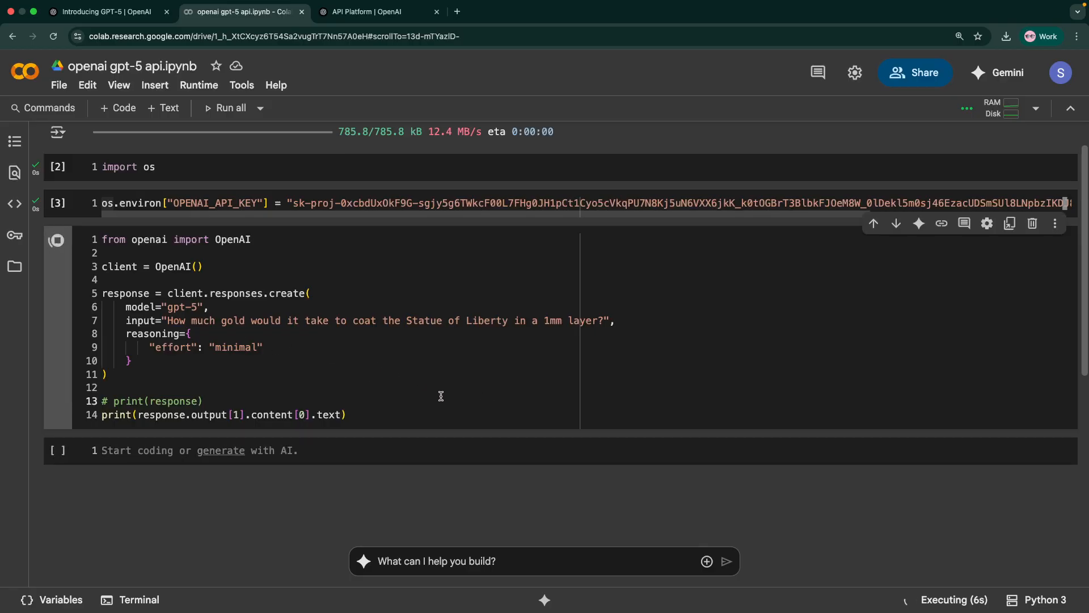
mouse_move(258, 451)
text(-mini)
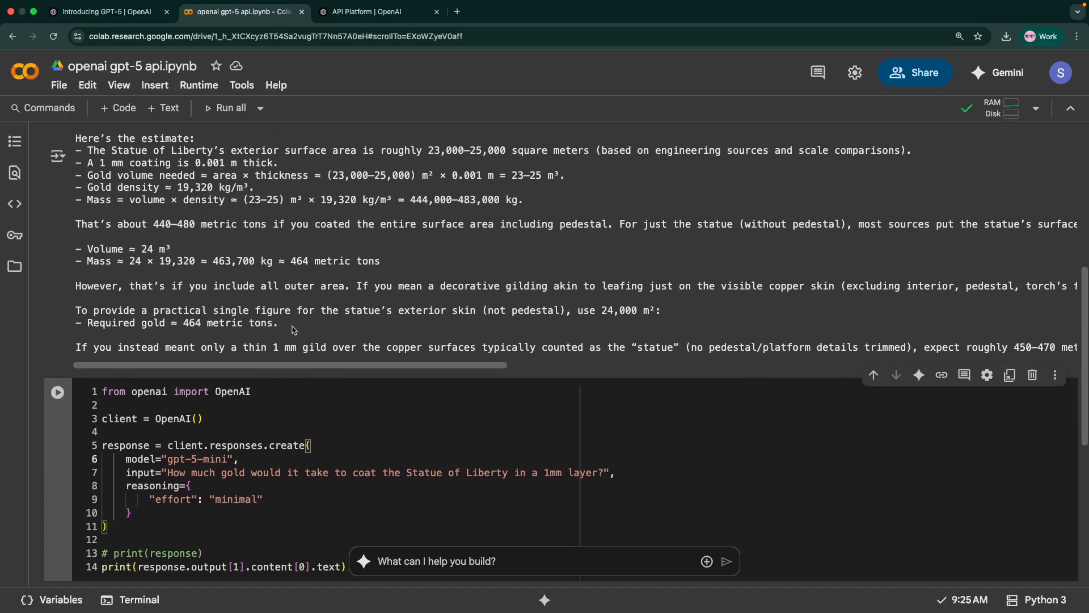
In the gpt-5-mini copy of the request, add text={"verbosity": "low"}
scroll(down, 3)
text(text={)
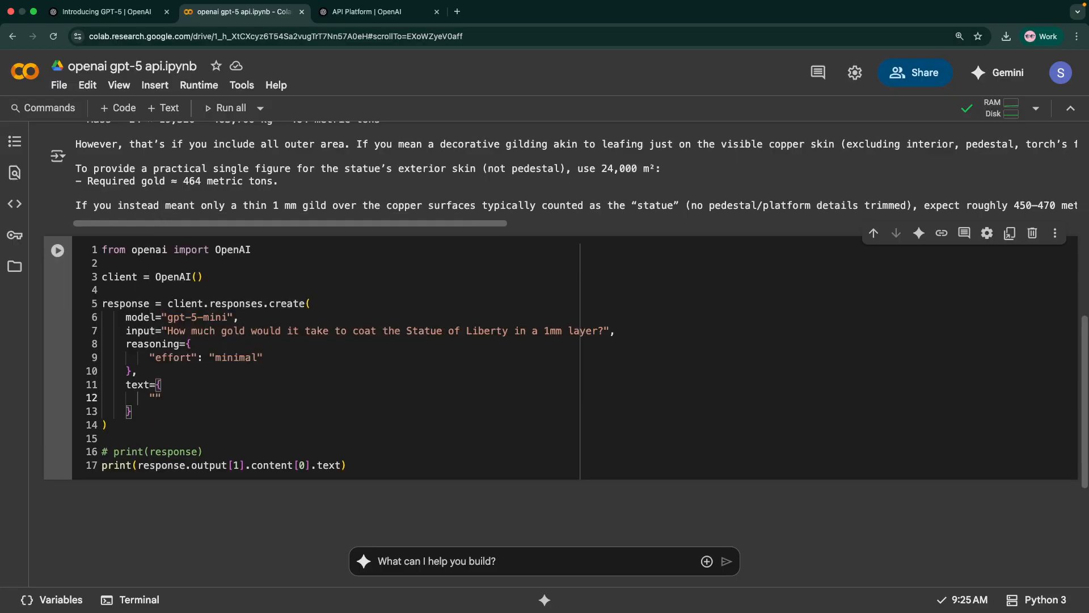
text(verbosity)
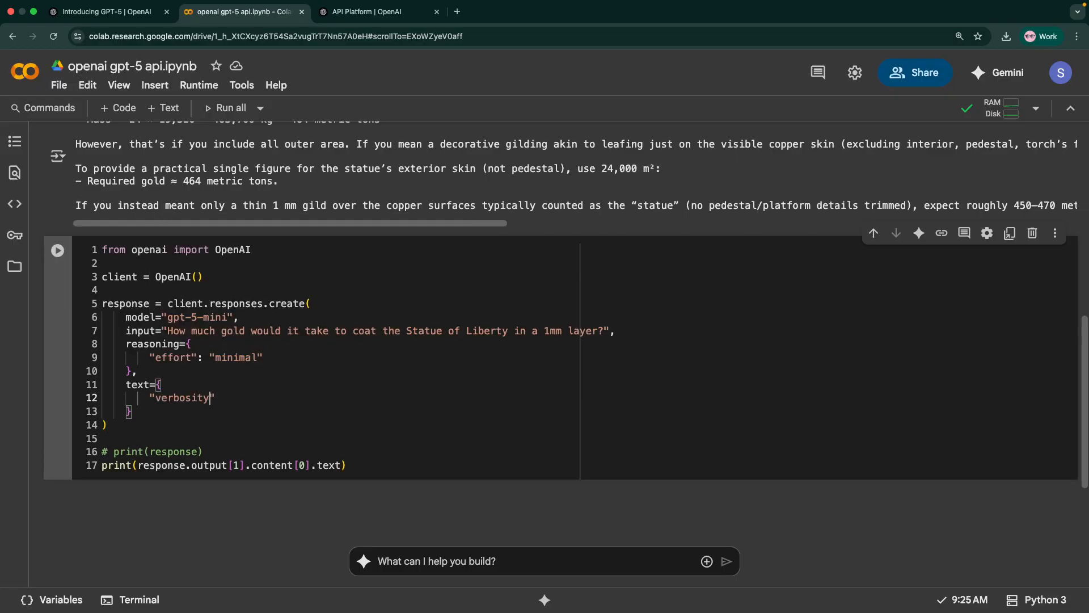
text(: "")
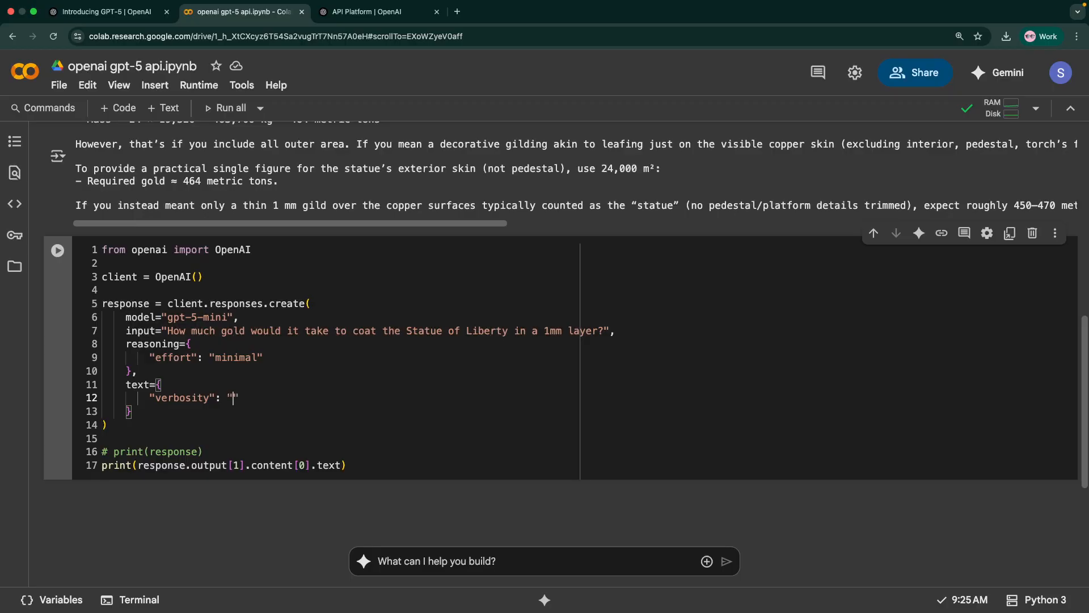
text(lo)
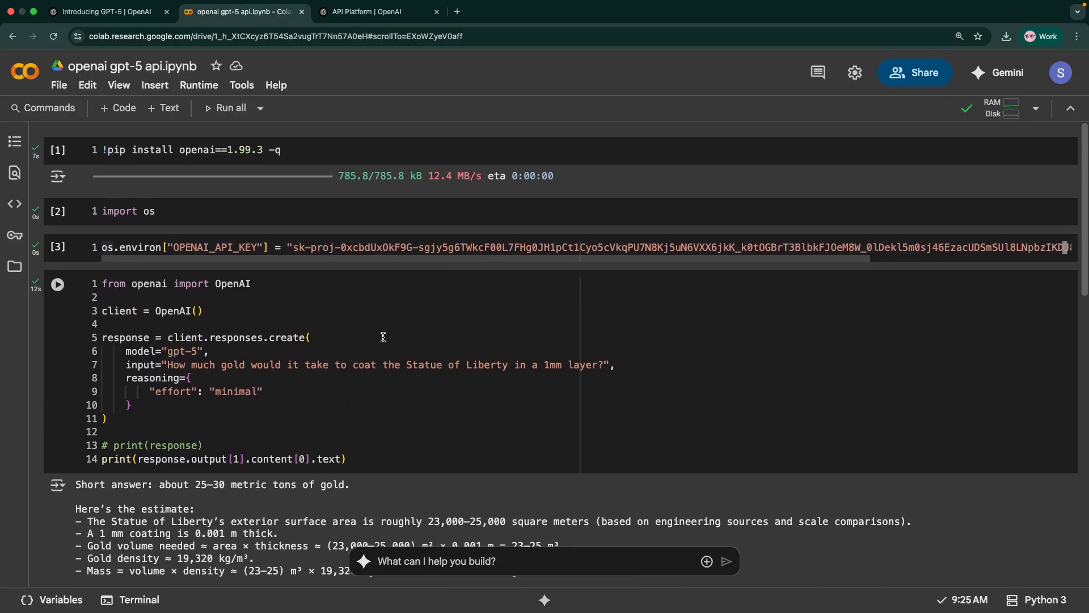
mouse_move(350, 406)
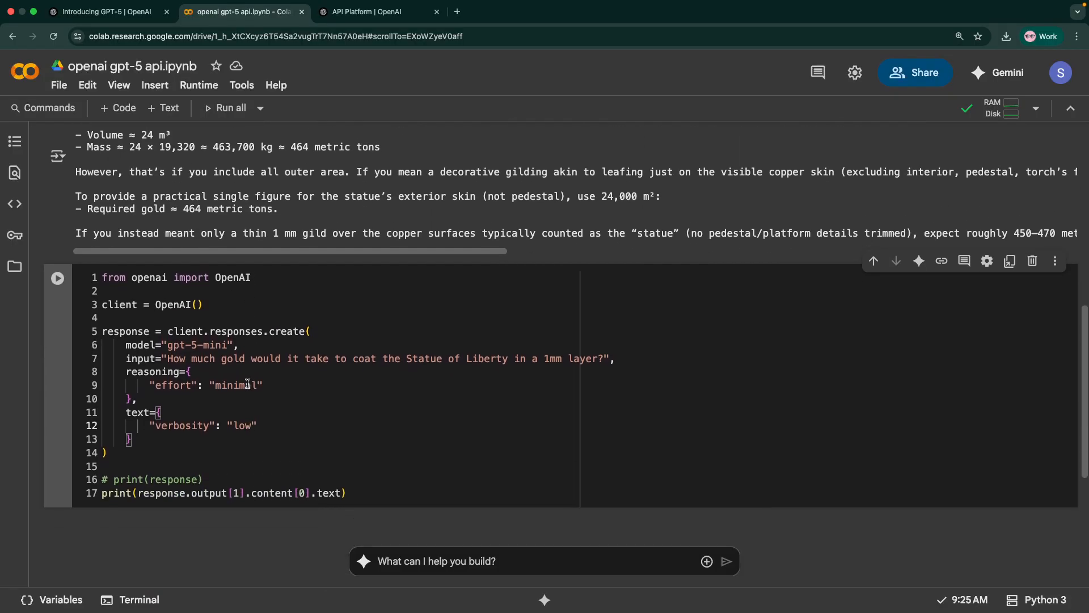
Review the gpt-5 answer and insert a new code cell above the gpt-5-mini request
scroll(down, 3)
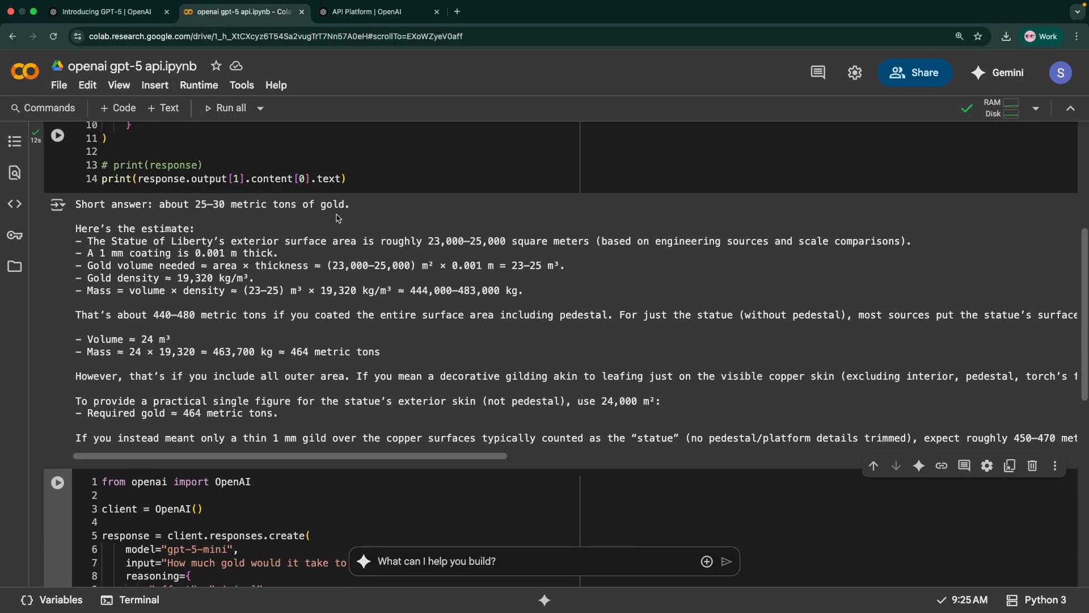
scroll(down, 3)
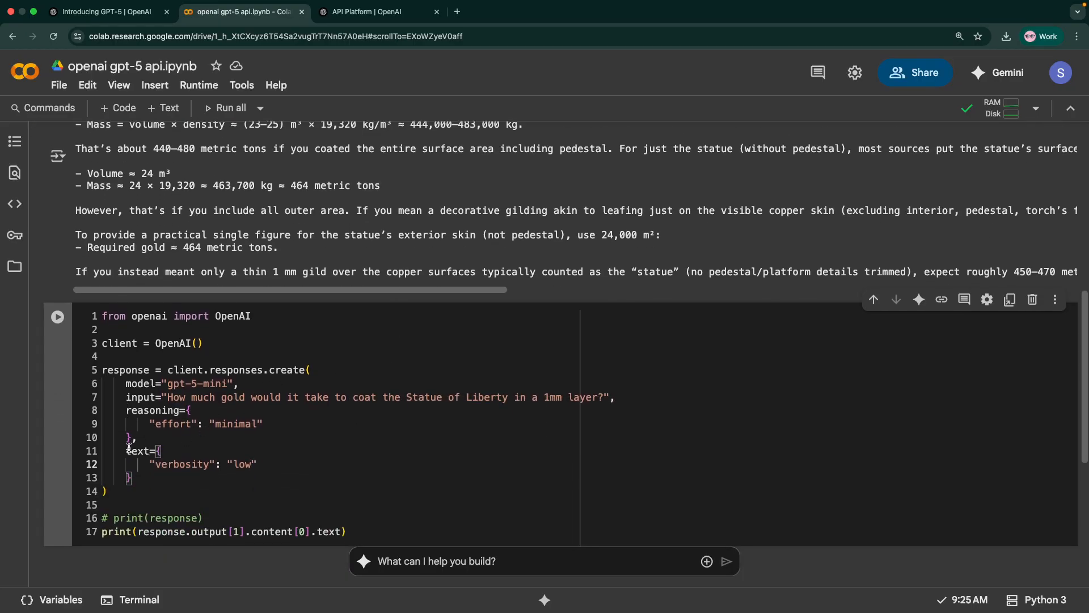
mouse_move(250, 469)
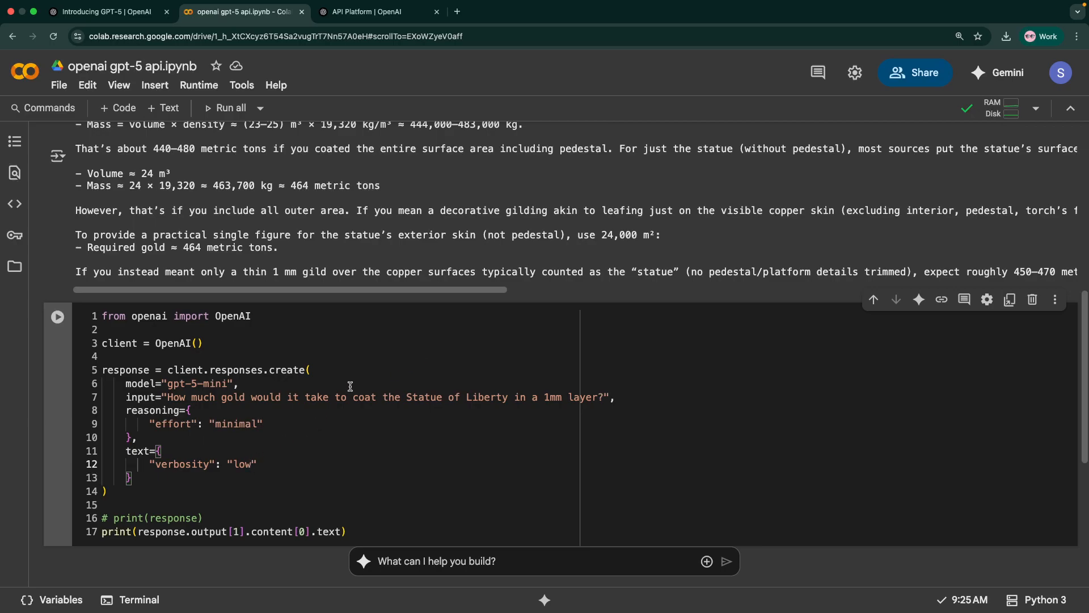
mouse_move(438, 372)
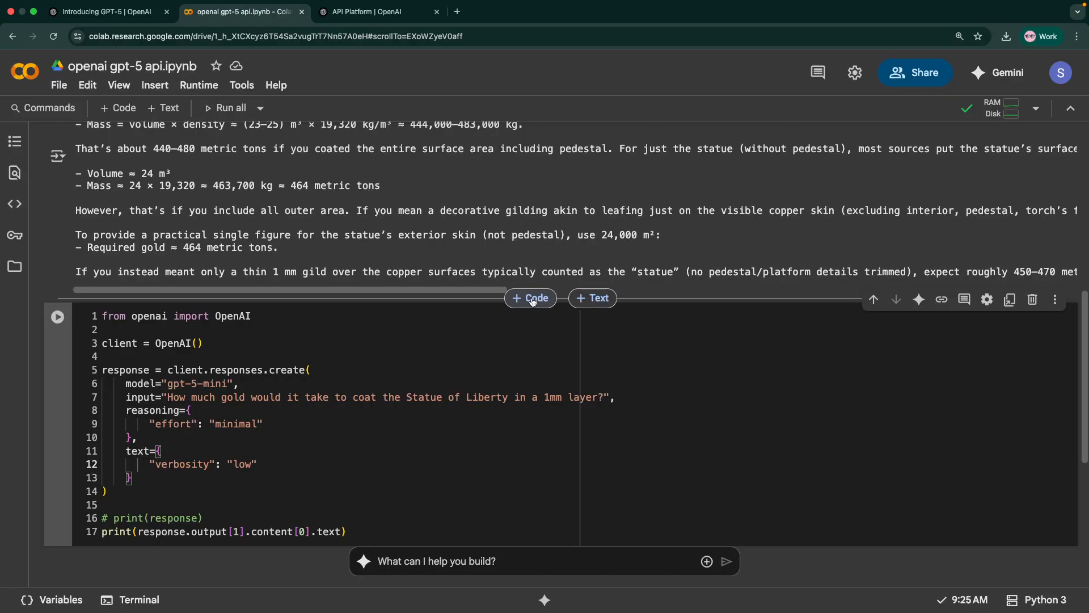
click(530, 298)
text(print(respons))
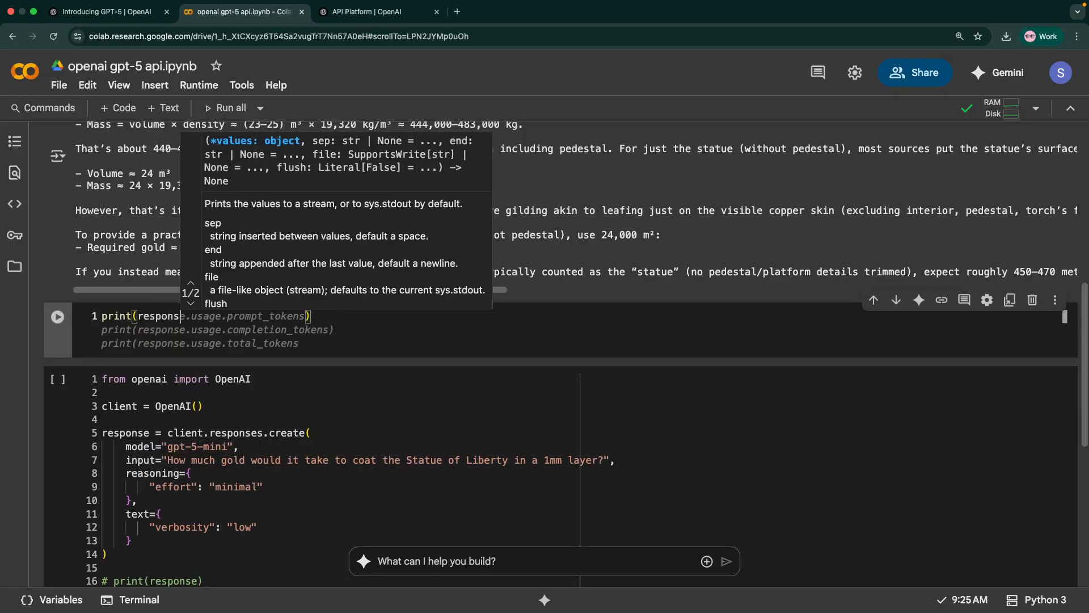
Run response.to_dict() in the new cell to show the gpt-5 response as a dictionary
click(58, 316)
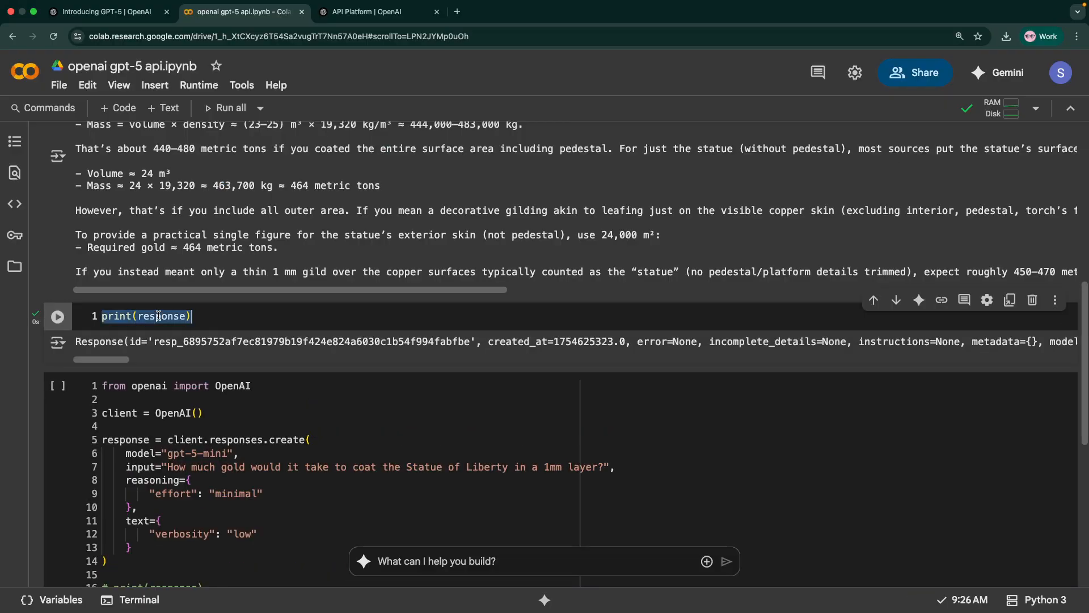
text(respon)
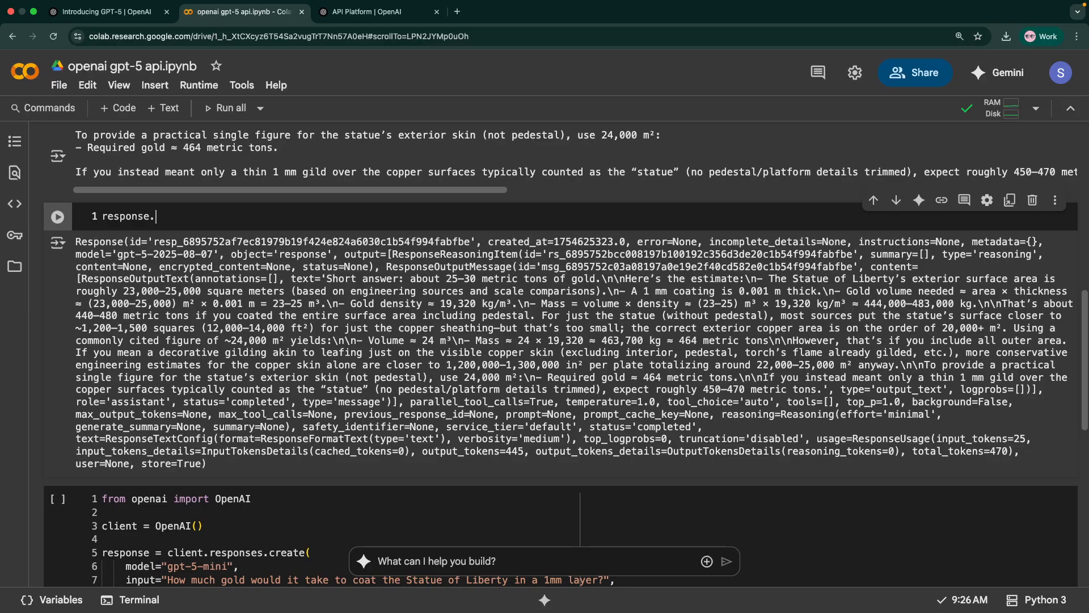
text(to_dict()
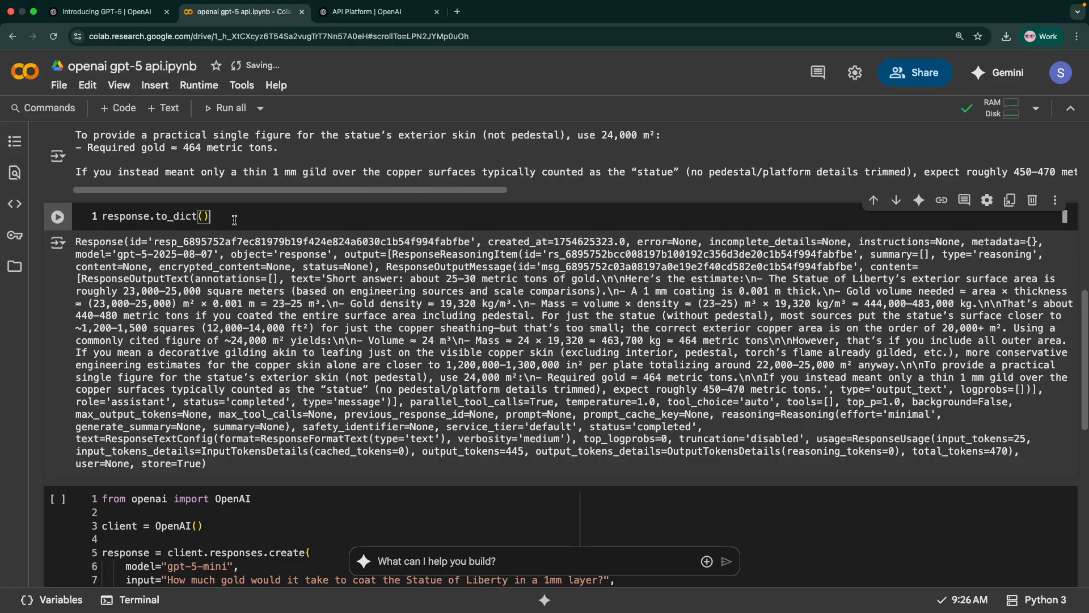
click(57, 216)
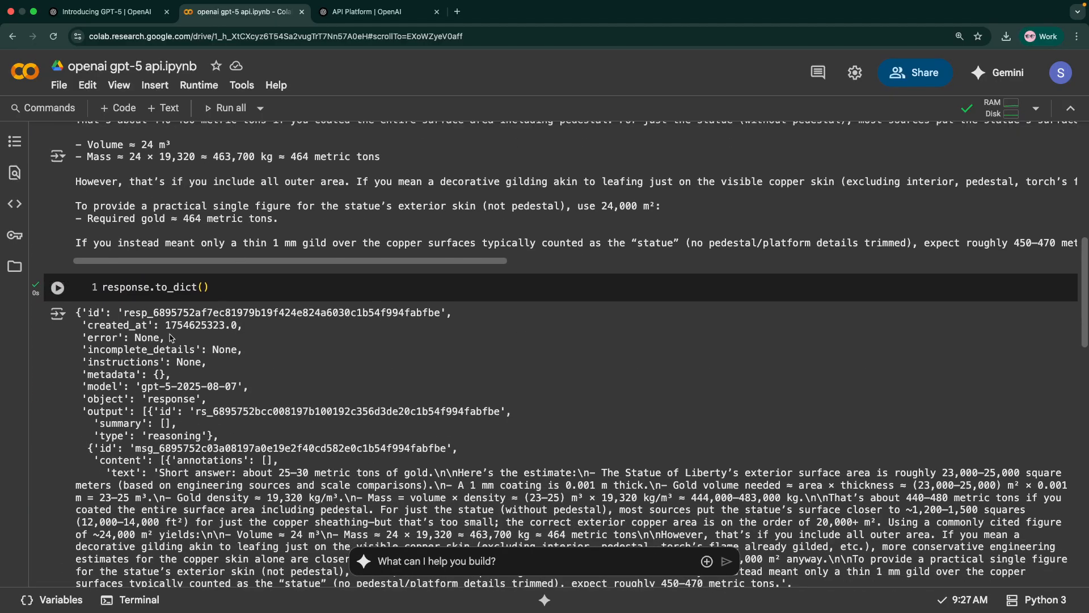
Inspect the output and text keys, then run the gpt-5-mini low-verbosity request
double_click(103, 410)
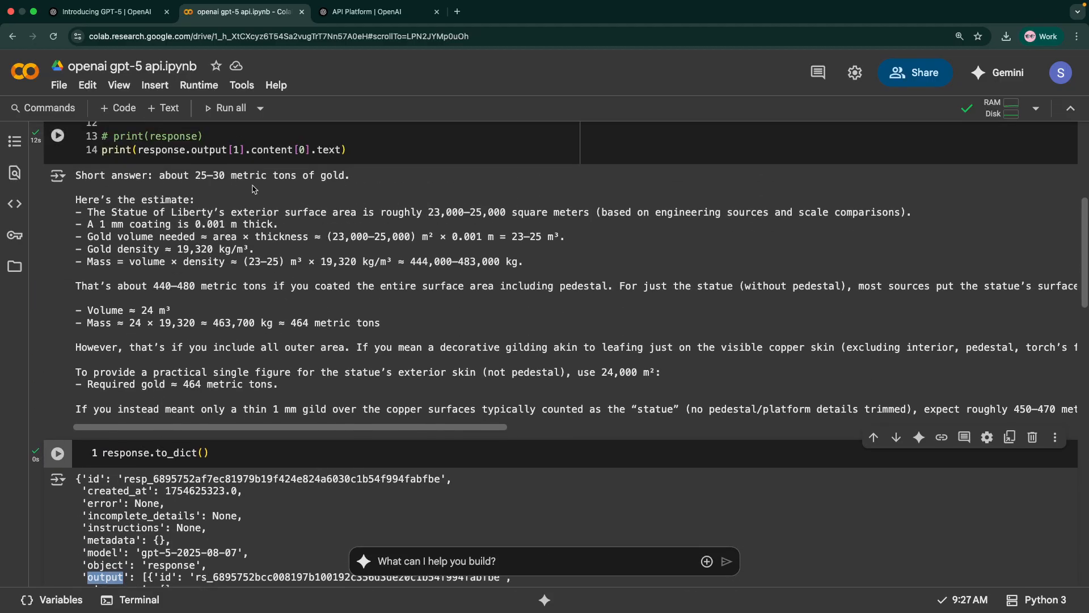
scroll(down, 3)
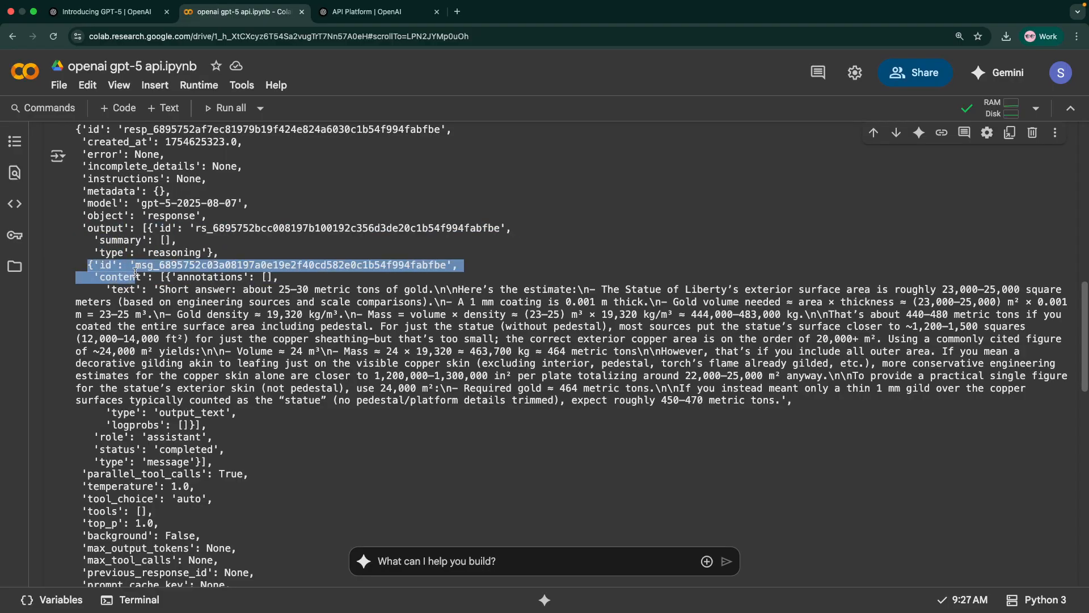
double_click(123, 289)
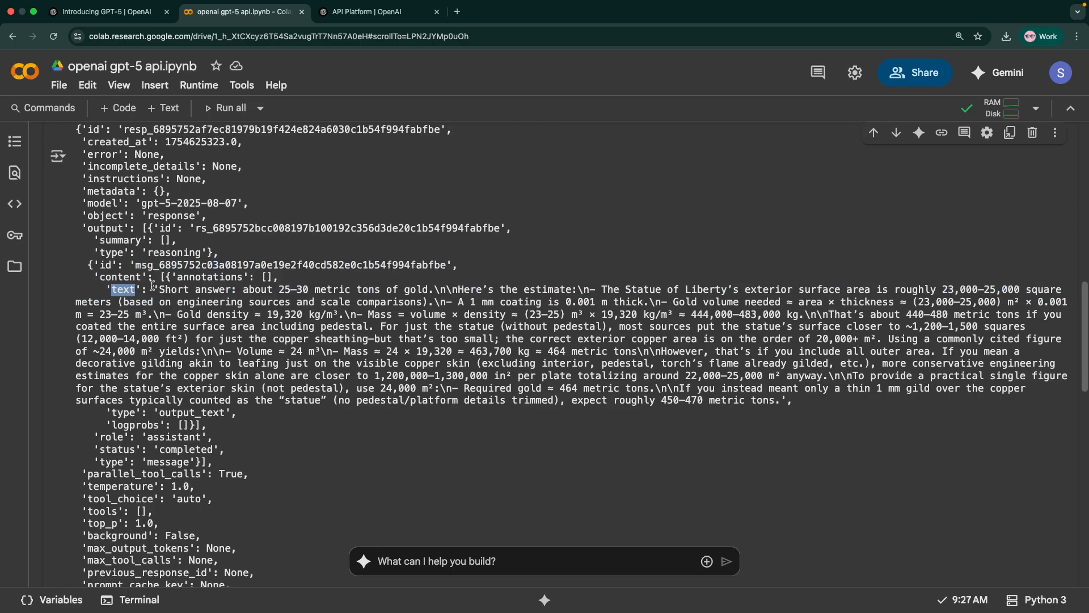
scroll(down, 3)
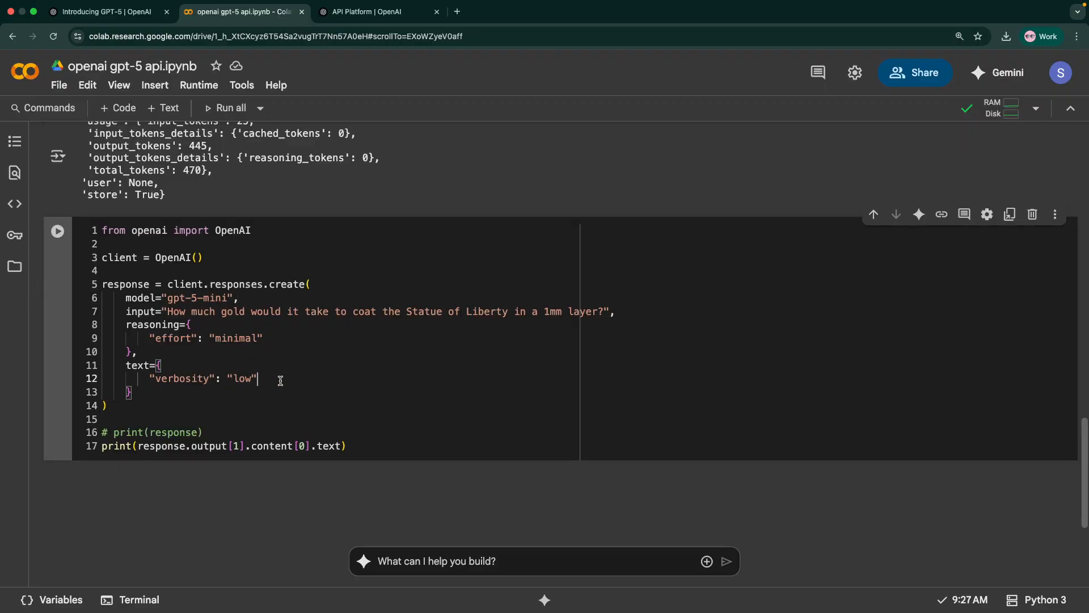
click(58, 230)
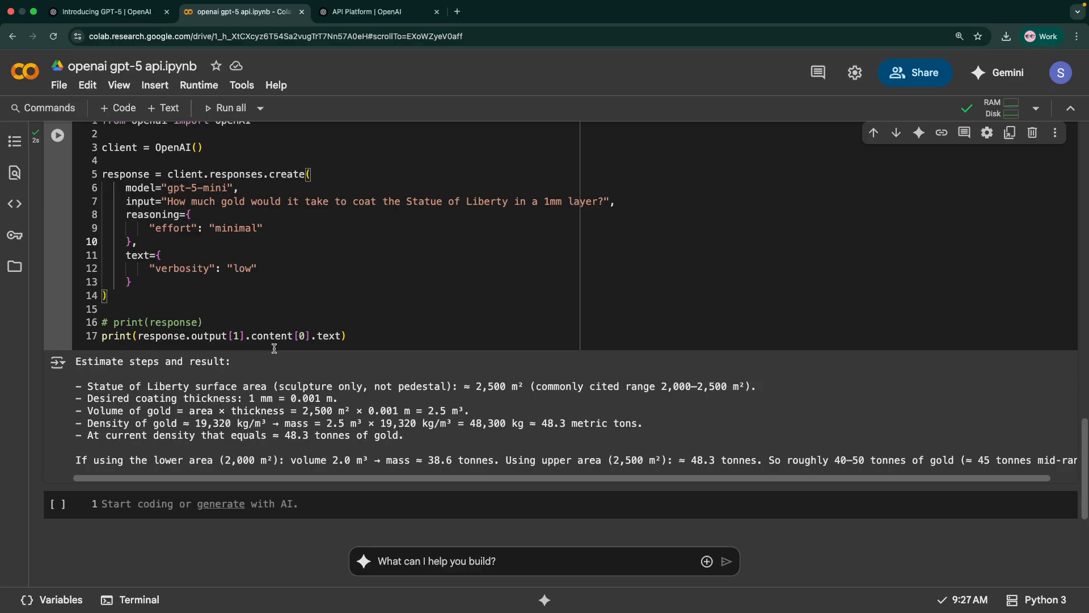
Change the copied request's model to gpt-5-nano and review its rough-estimate output
scroll(down, 3)
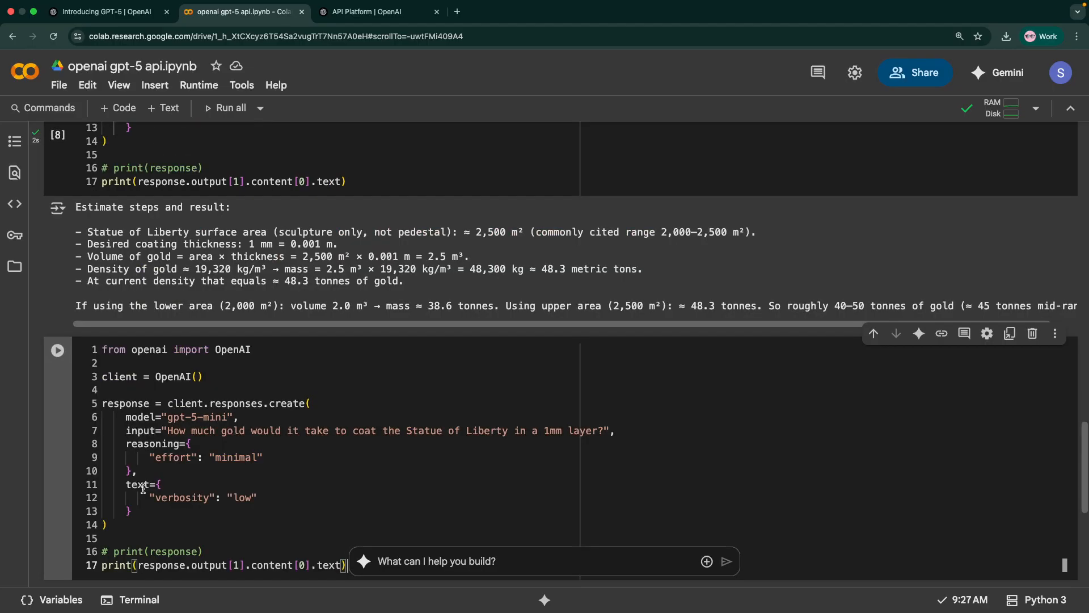
text(nano)
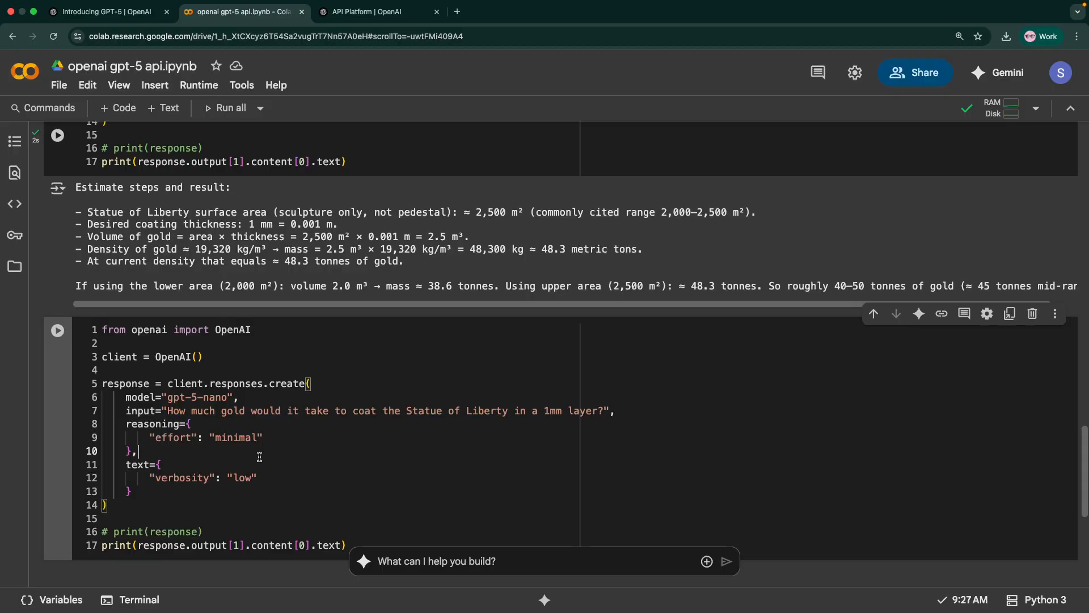
scroll(down, 3)
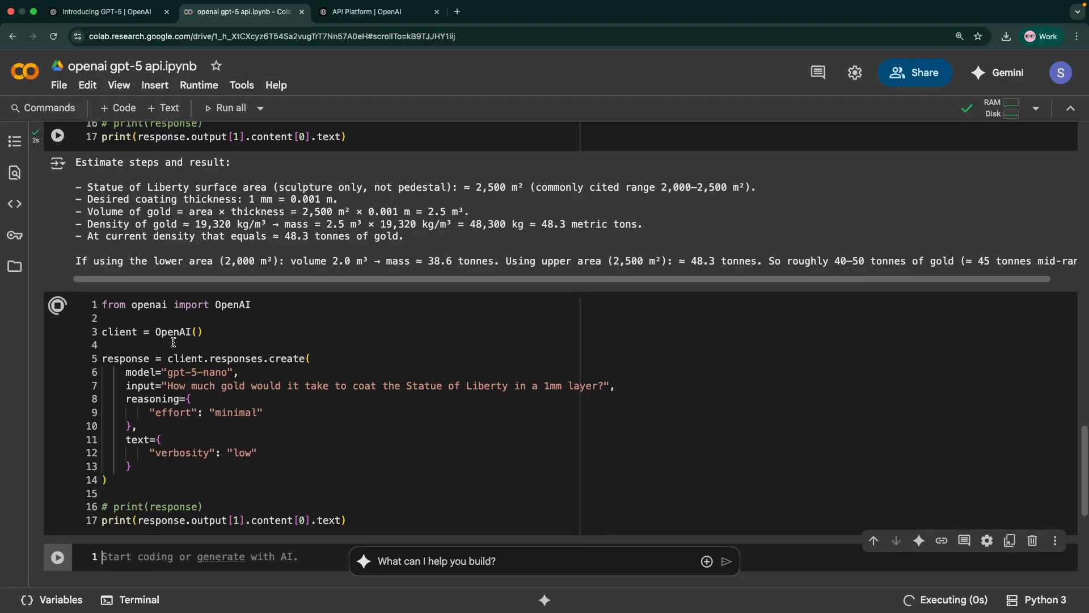
scroll(down, 3)
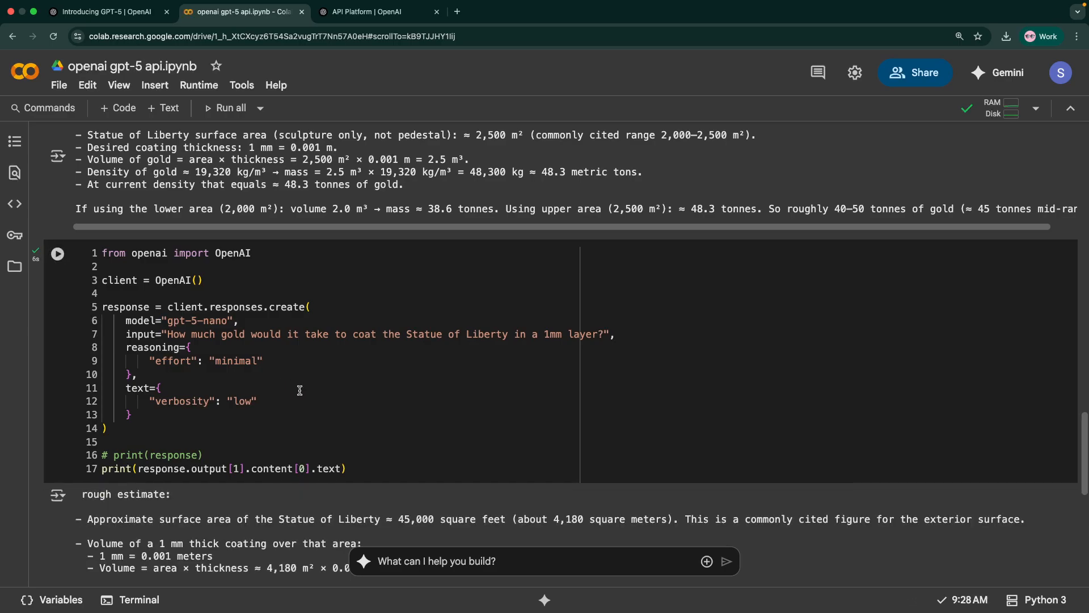
scroll(down, 3)
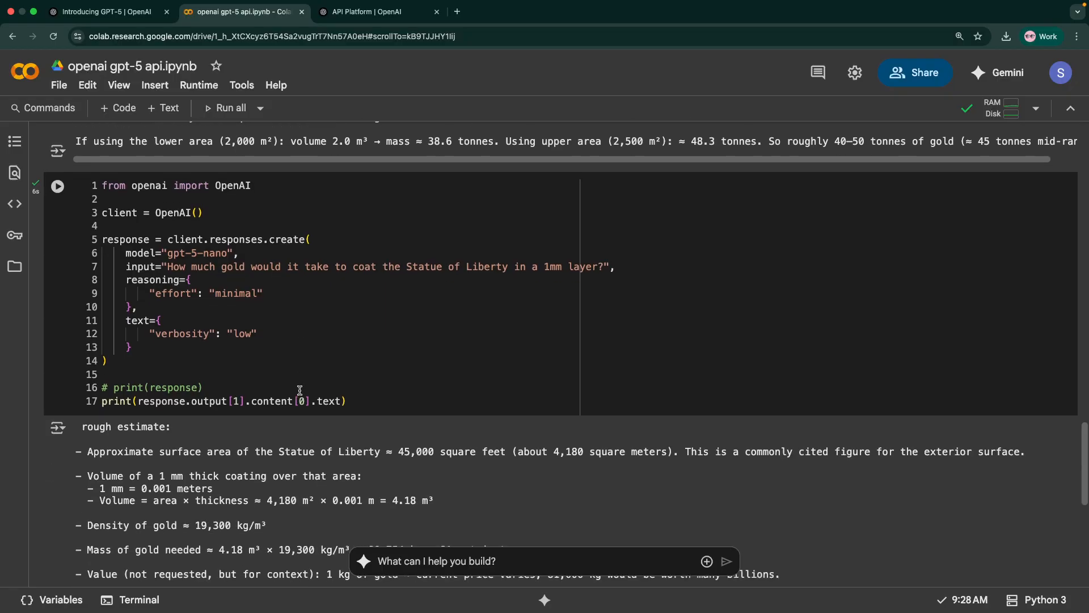